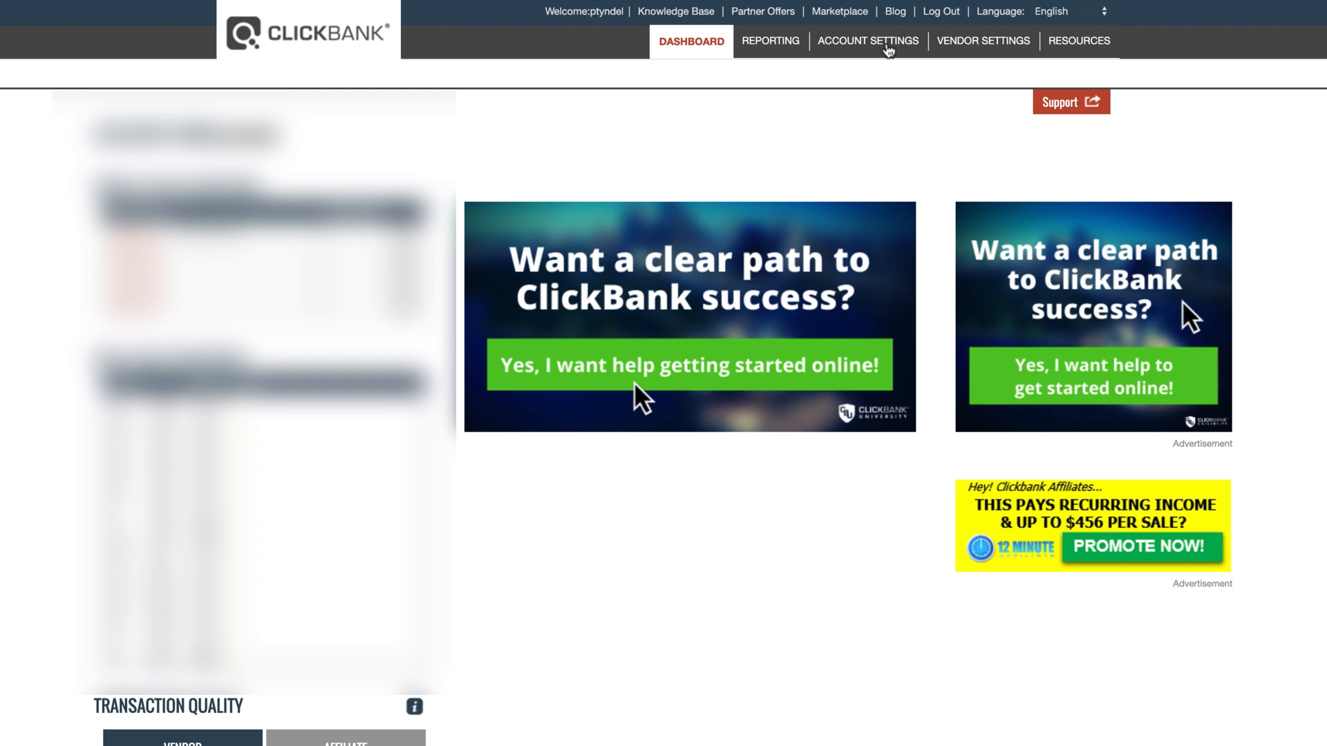
Open ClickBank's Developer API Keys management page from Account Settings.
left_click(867, 41)
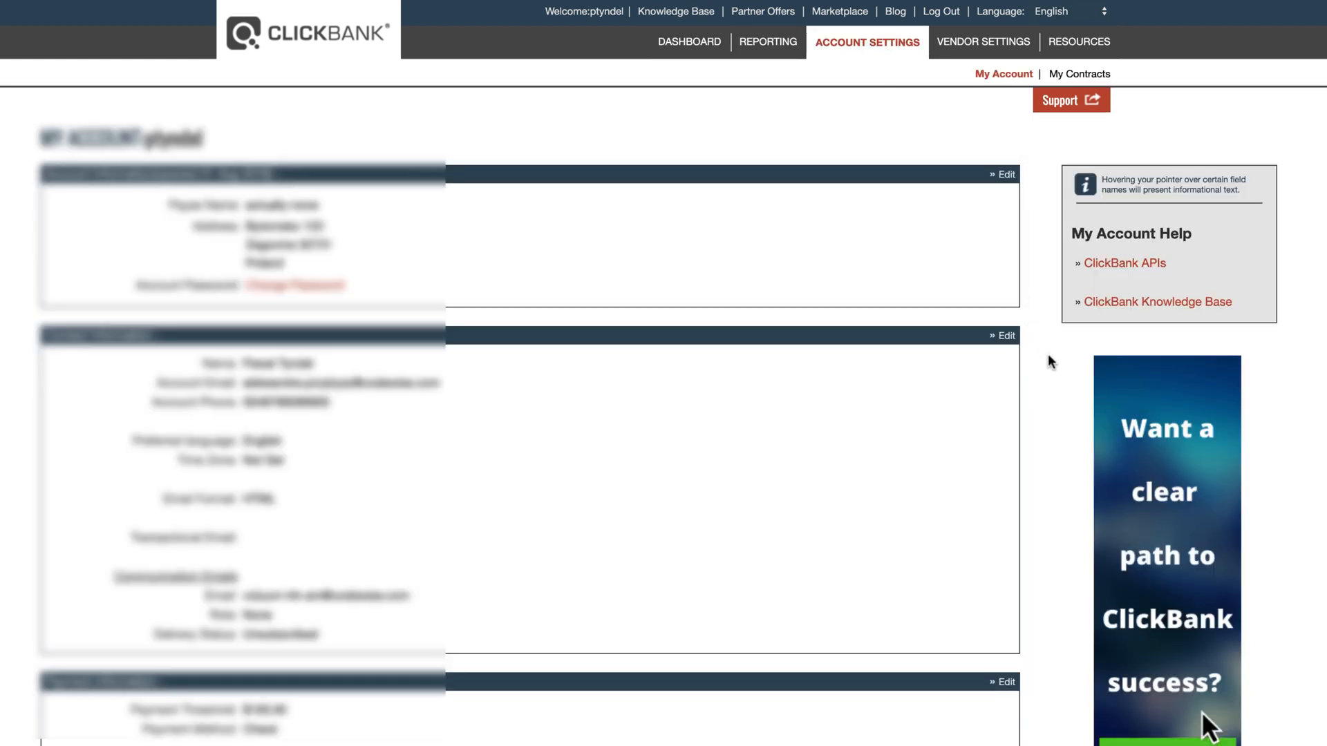
scroll("down", 3)
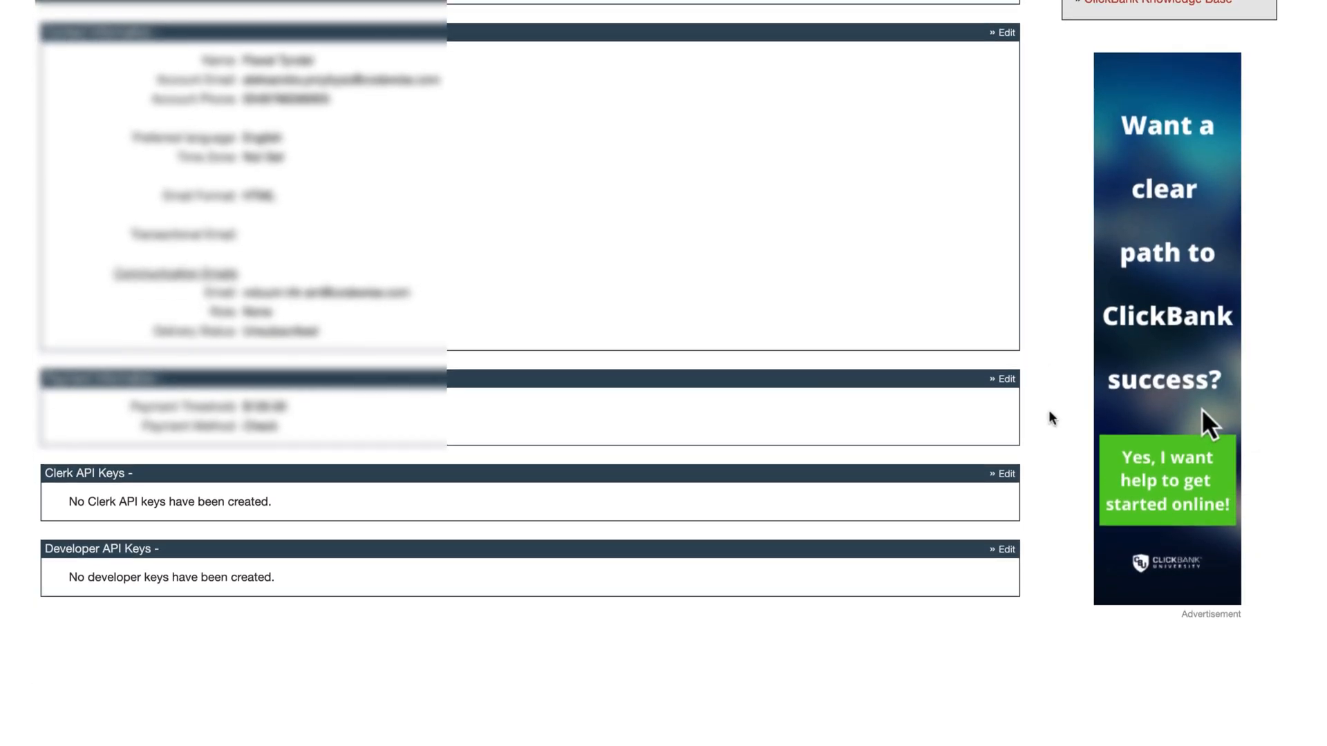
left_click(1004, 548)
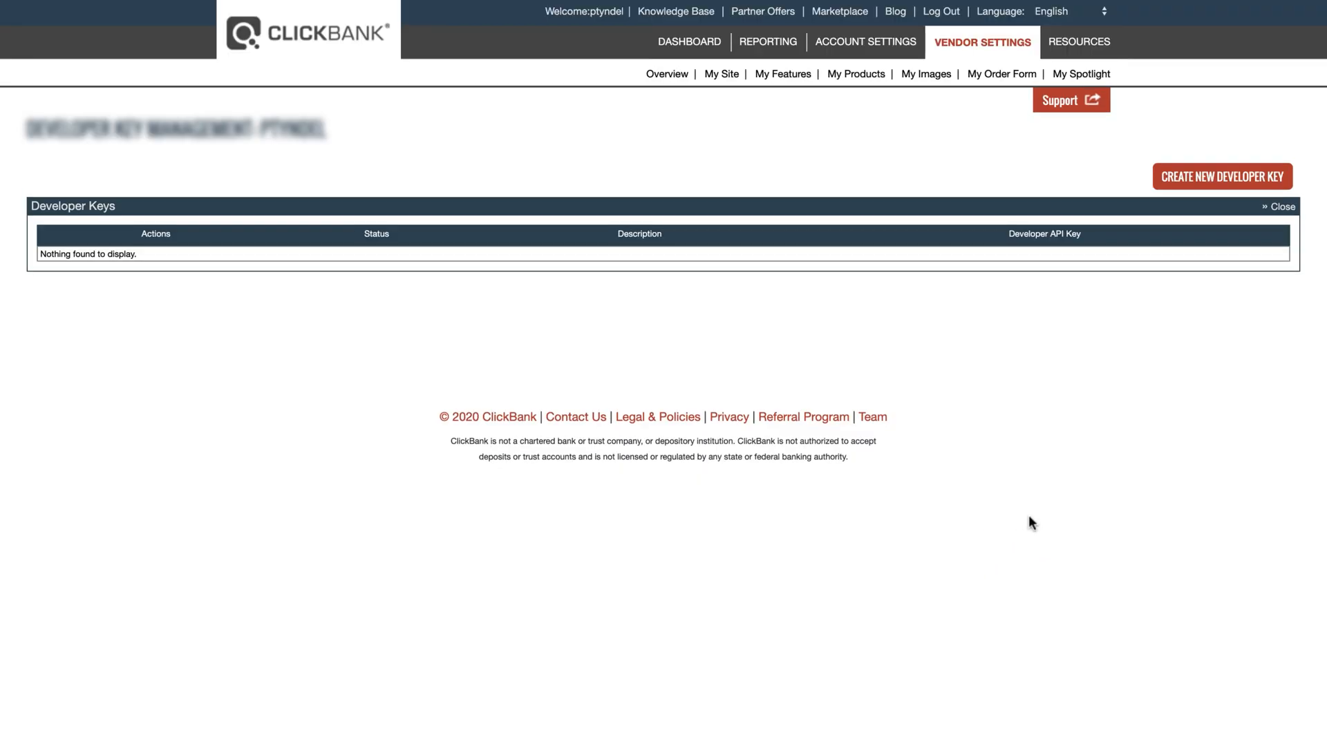
Create and save a ClickBank developer key described as 'Voluum Integration Key'.
left_click(1221, 176)
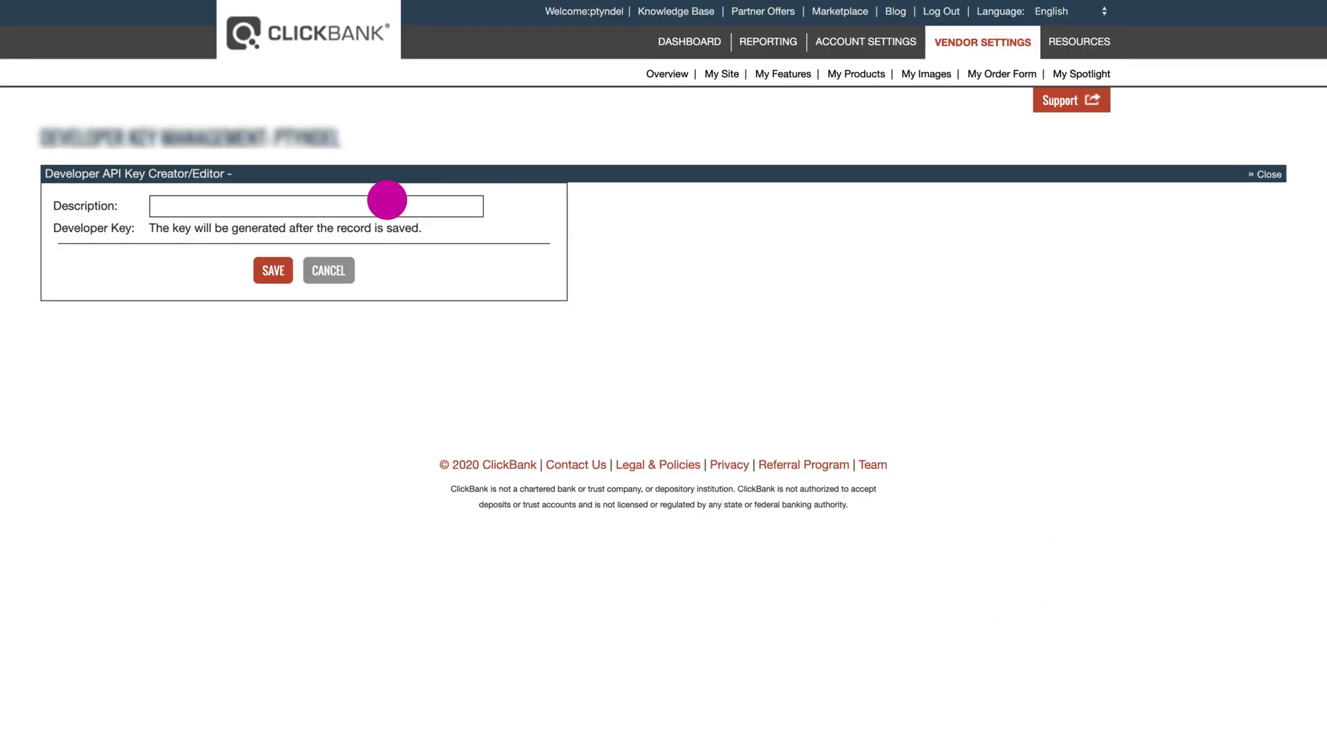
type("Voluum I")
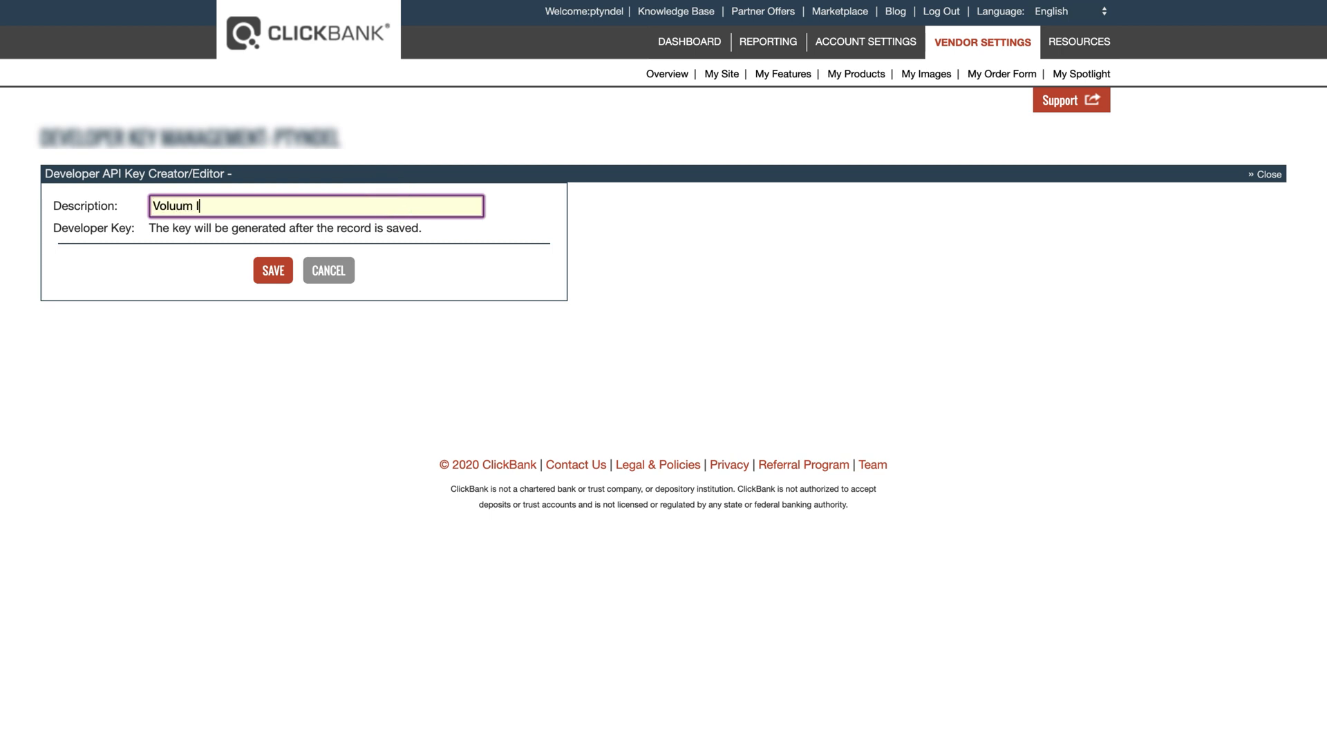
type("ntegration Key")
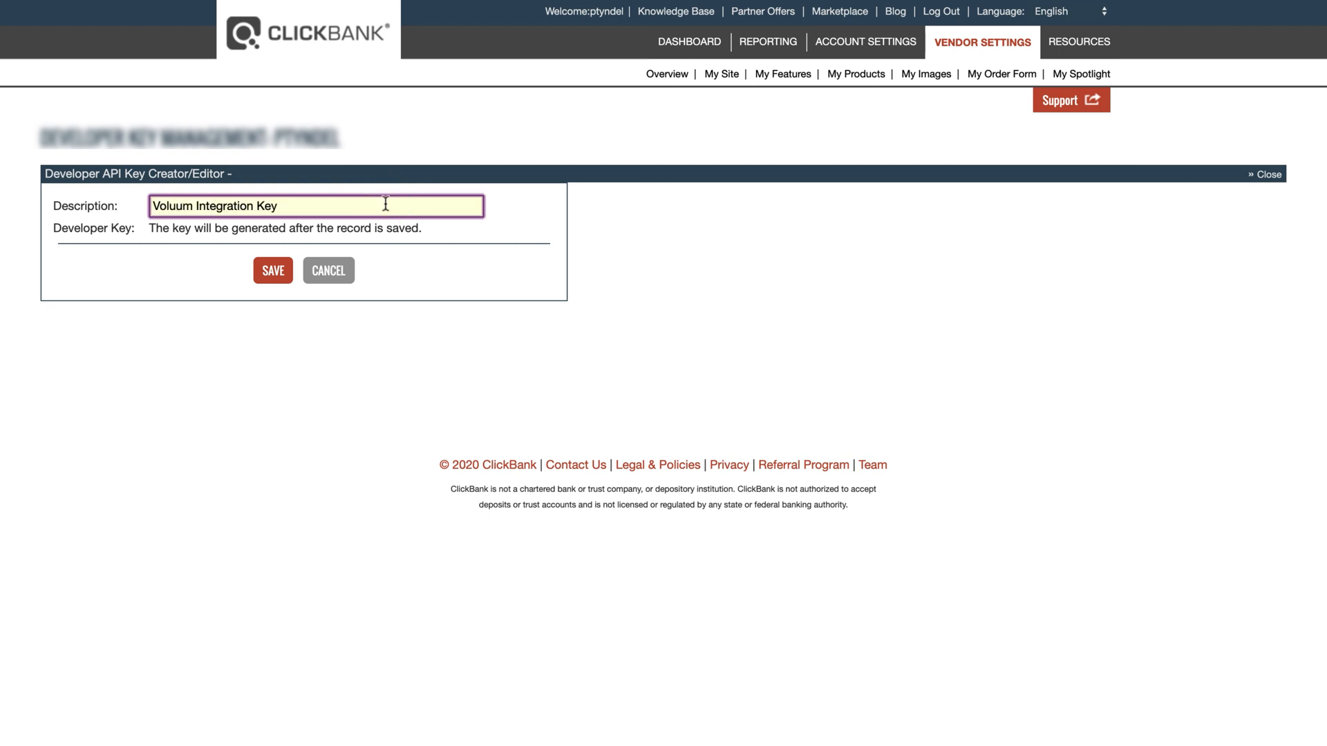
left_click(272, 269)
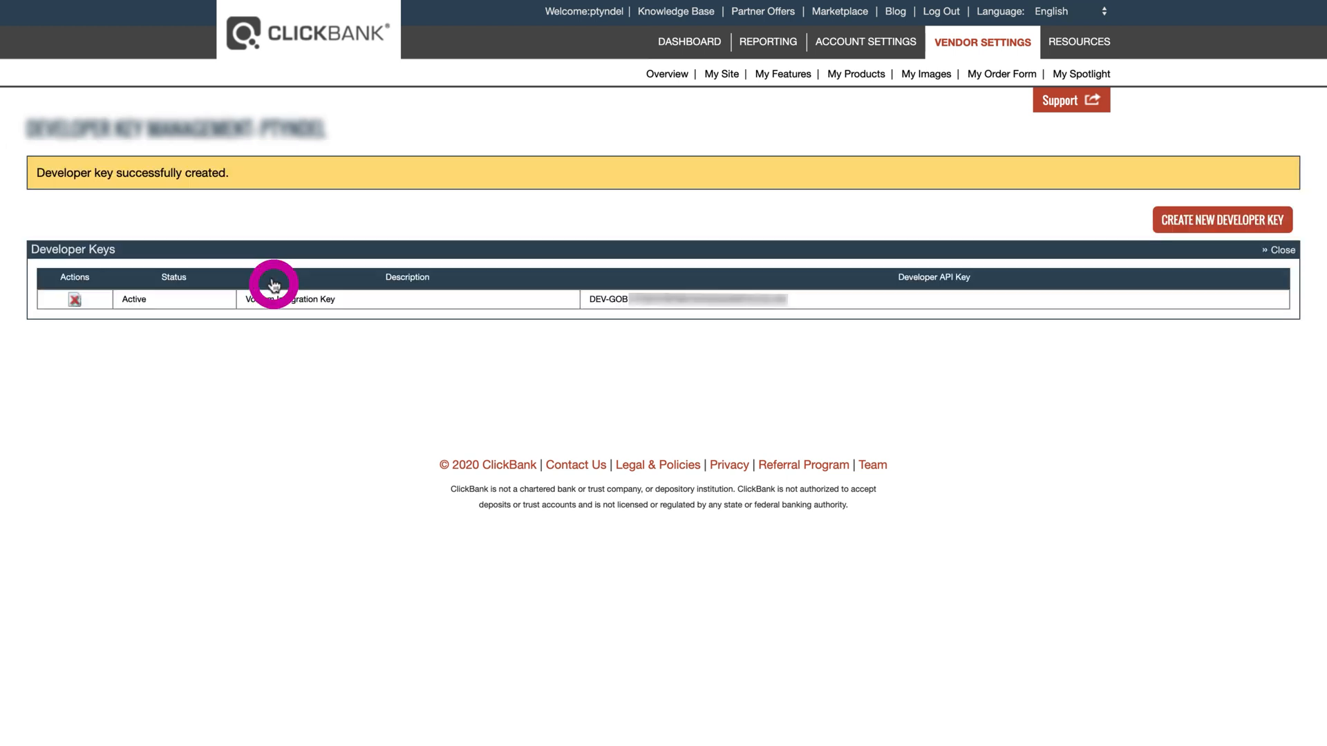
mouse_move(589, 299)
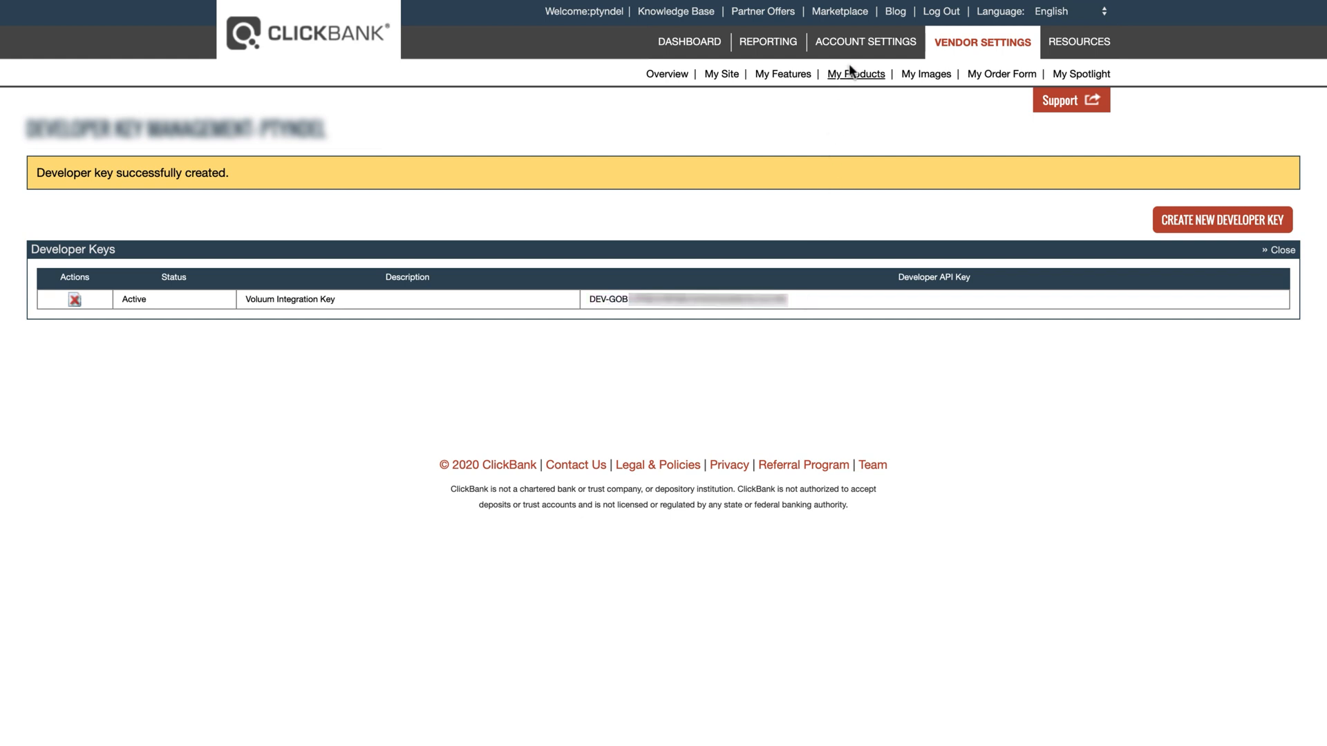
Create clerk API key 'Voluum Integration Clerk Key' with all four access permissions granted.
left_click(866, 41)
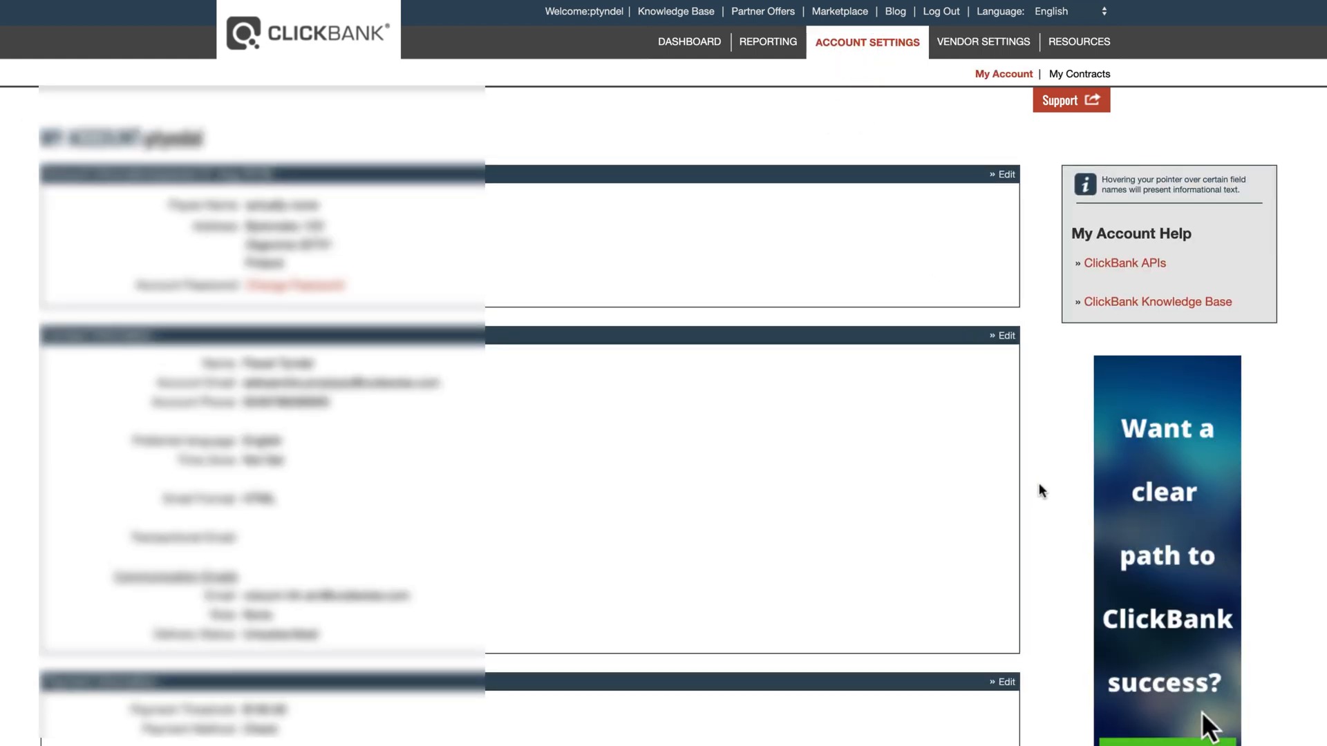
left_click(983, 42)
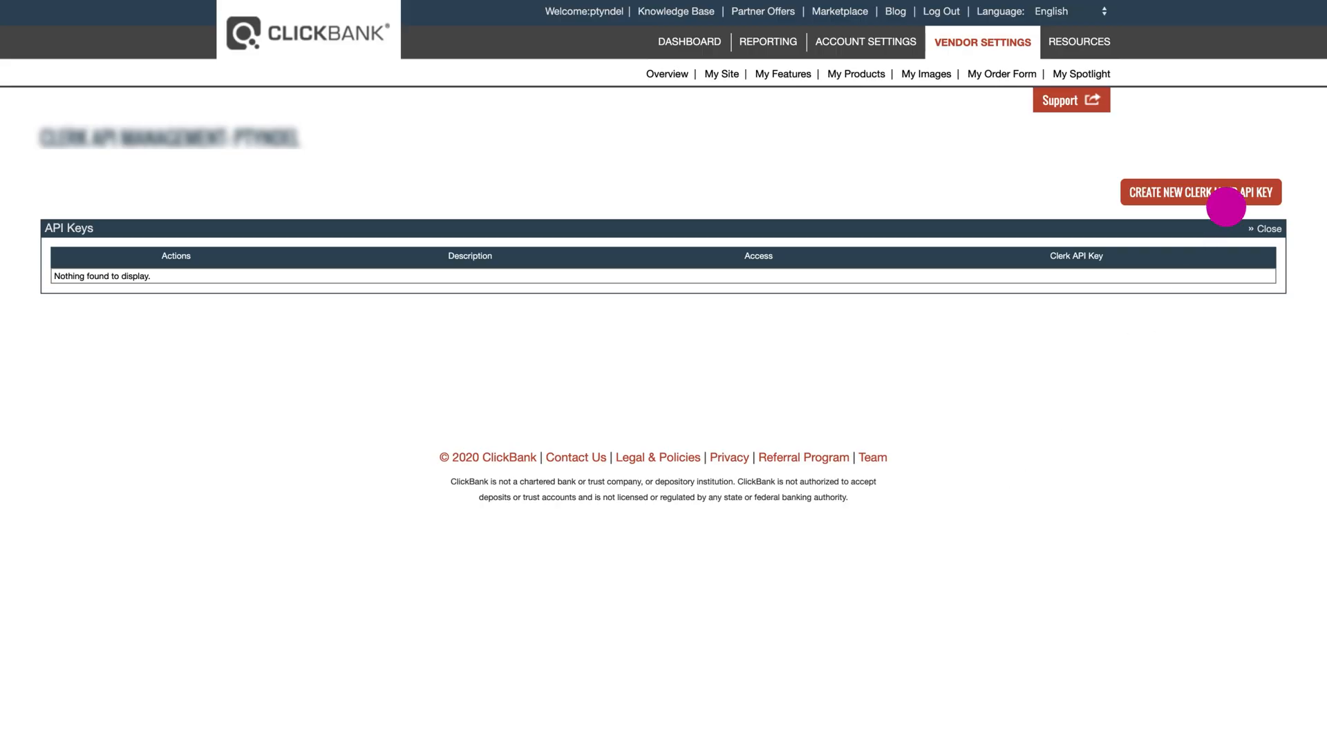
left_click(1201, 192)
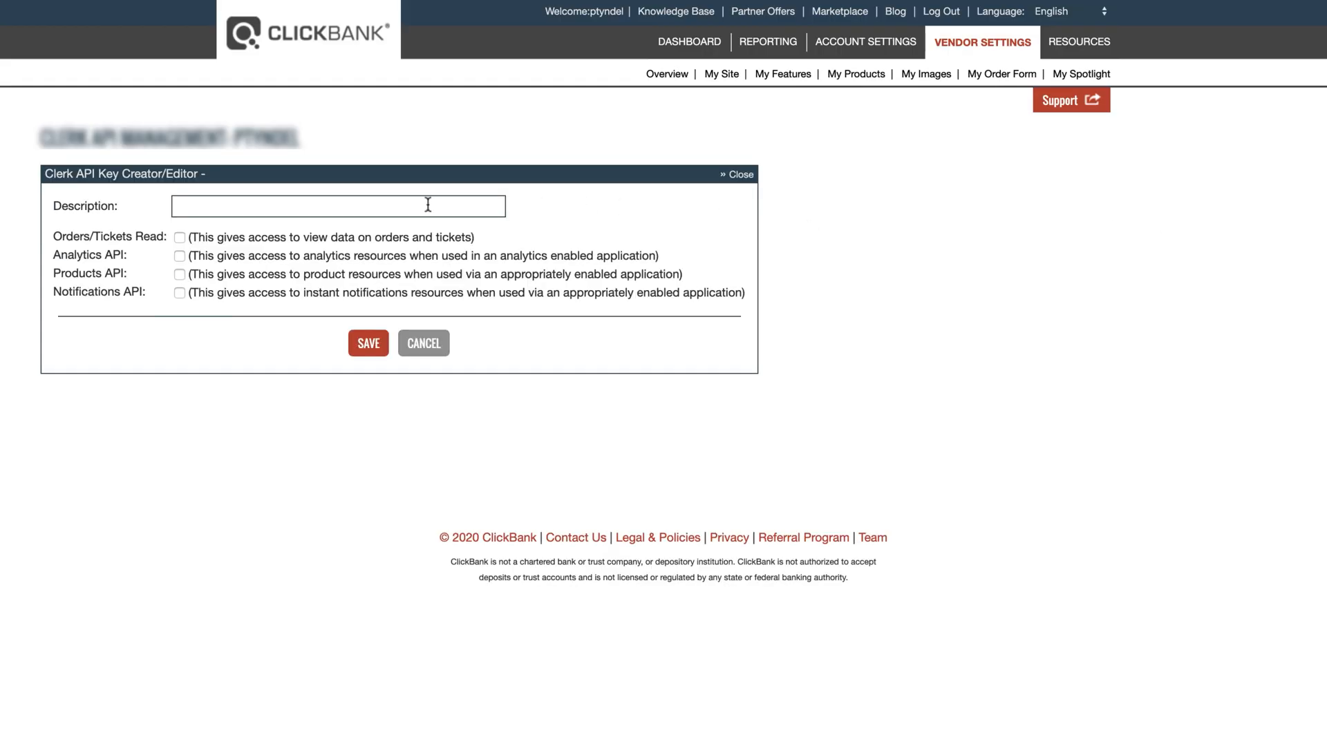
type("Voluum Integration Clerk Key")
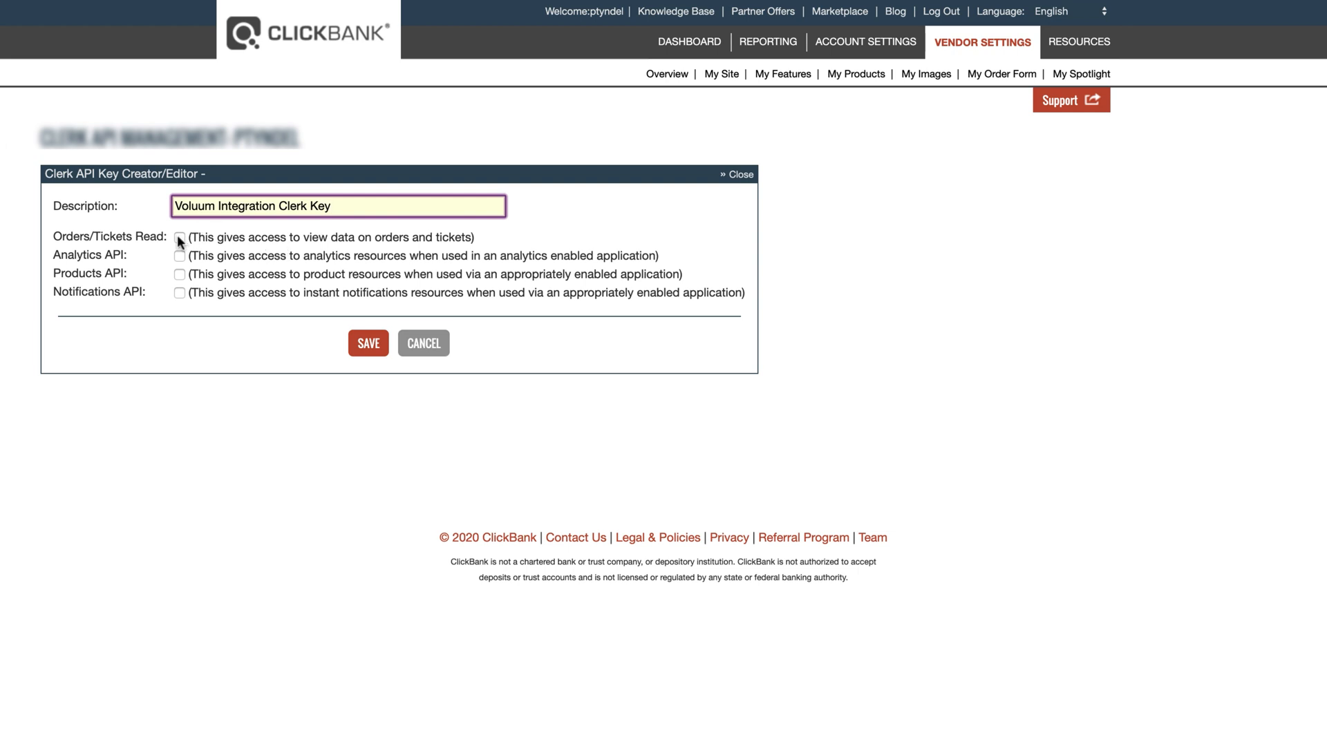
left_click(179, 256)
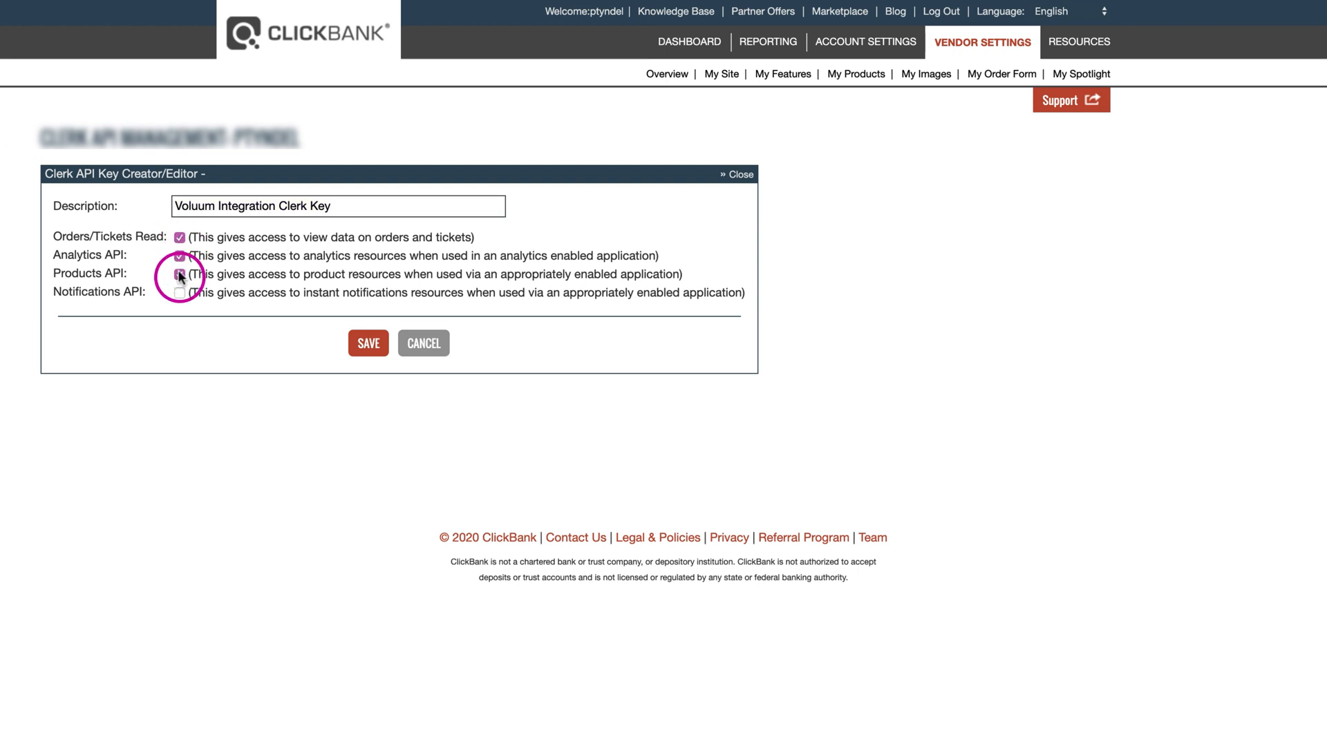
left_click(180, 291)
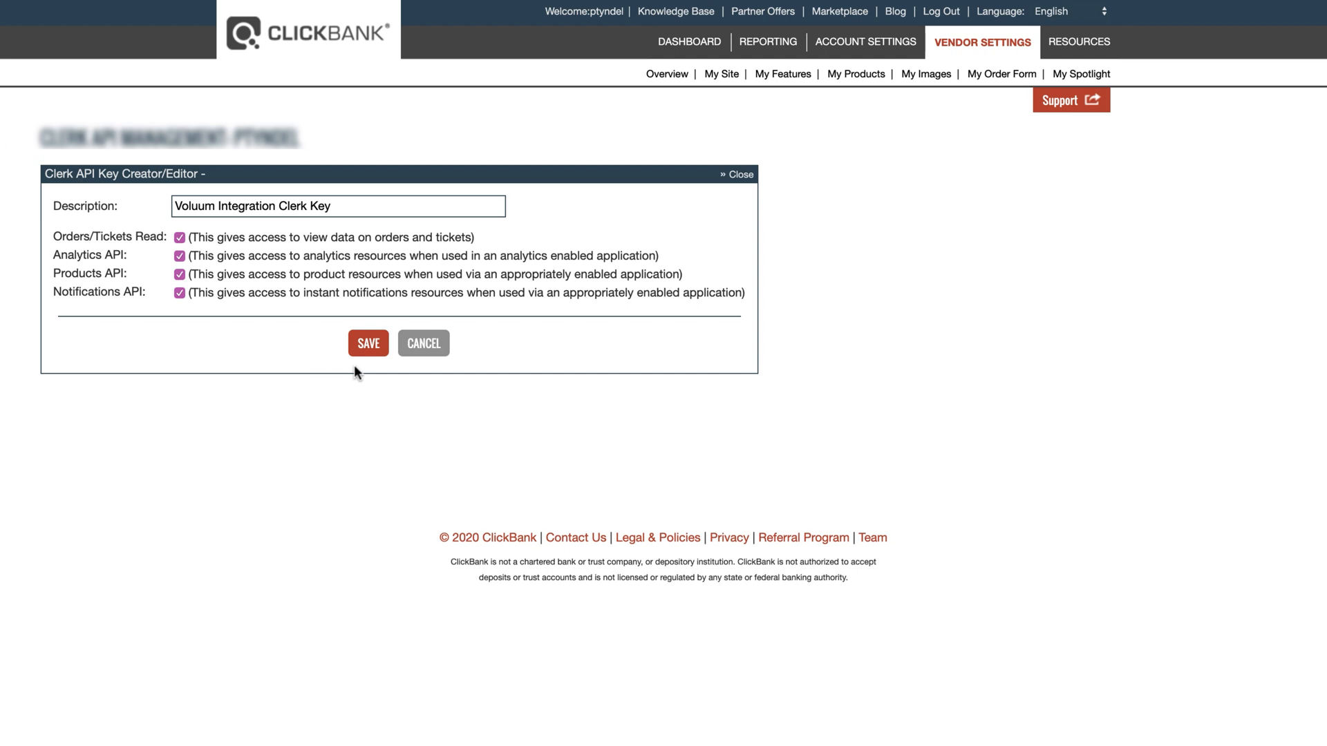
left_click(367, 343)
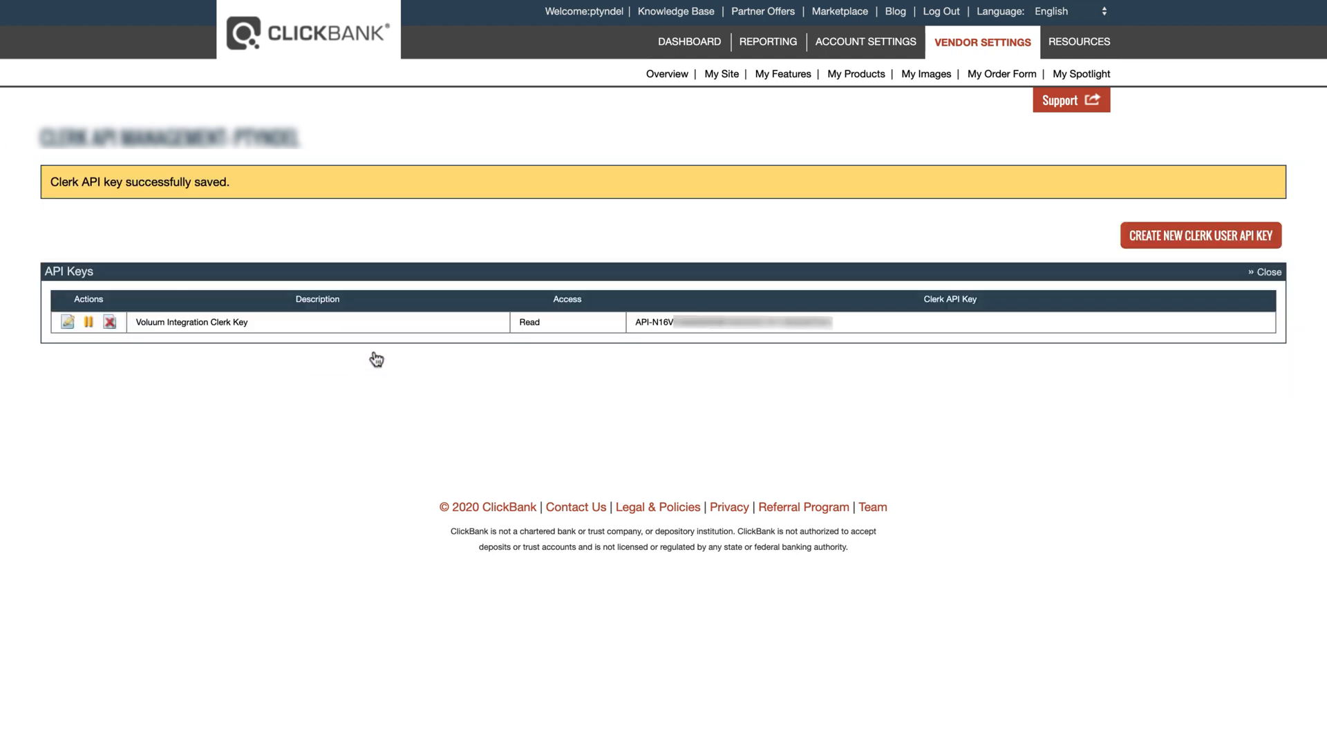
mouse_move(636, 332)
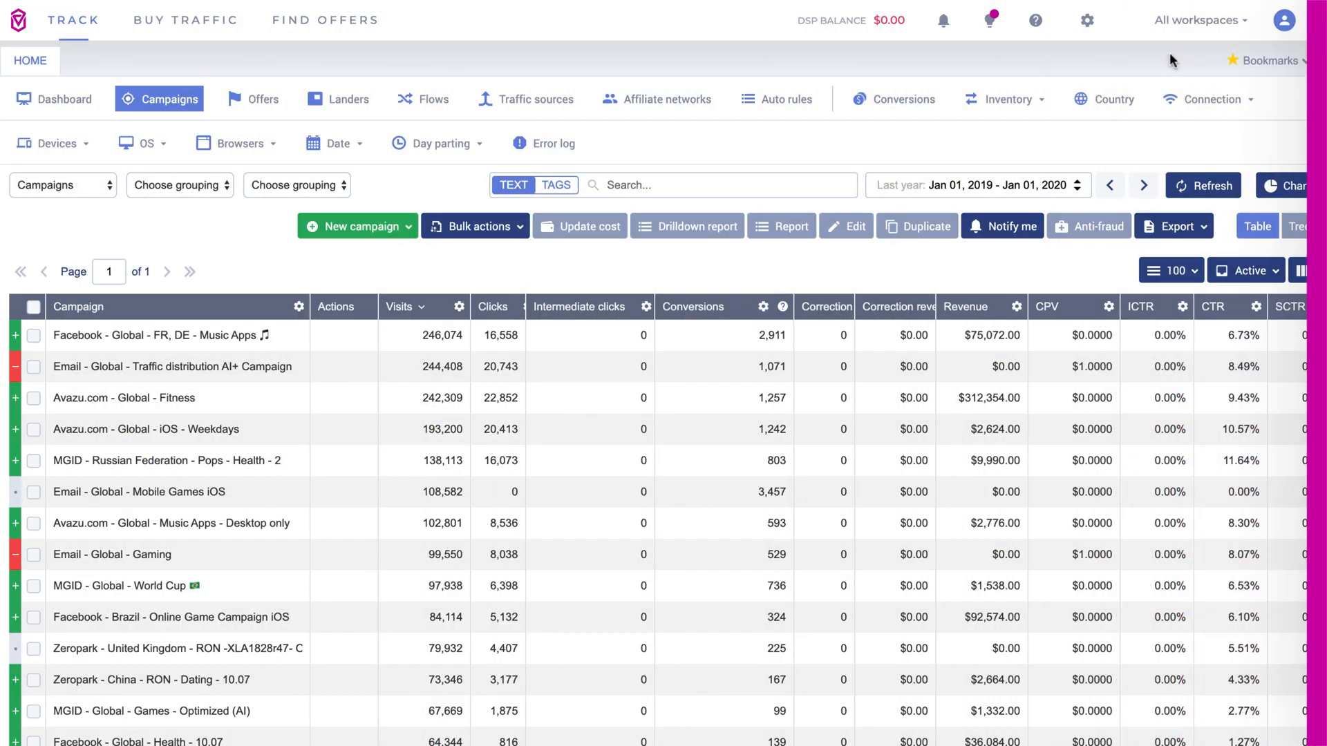
Add the ClickBank integration in Voluum, then promote the Instant Pot cookbook from the Marketplace.
left_click(1087, 20)
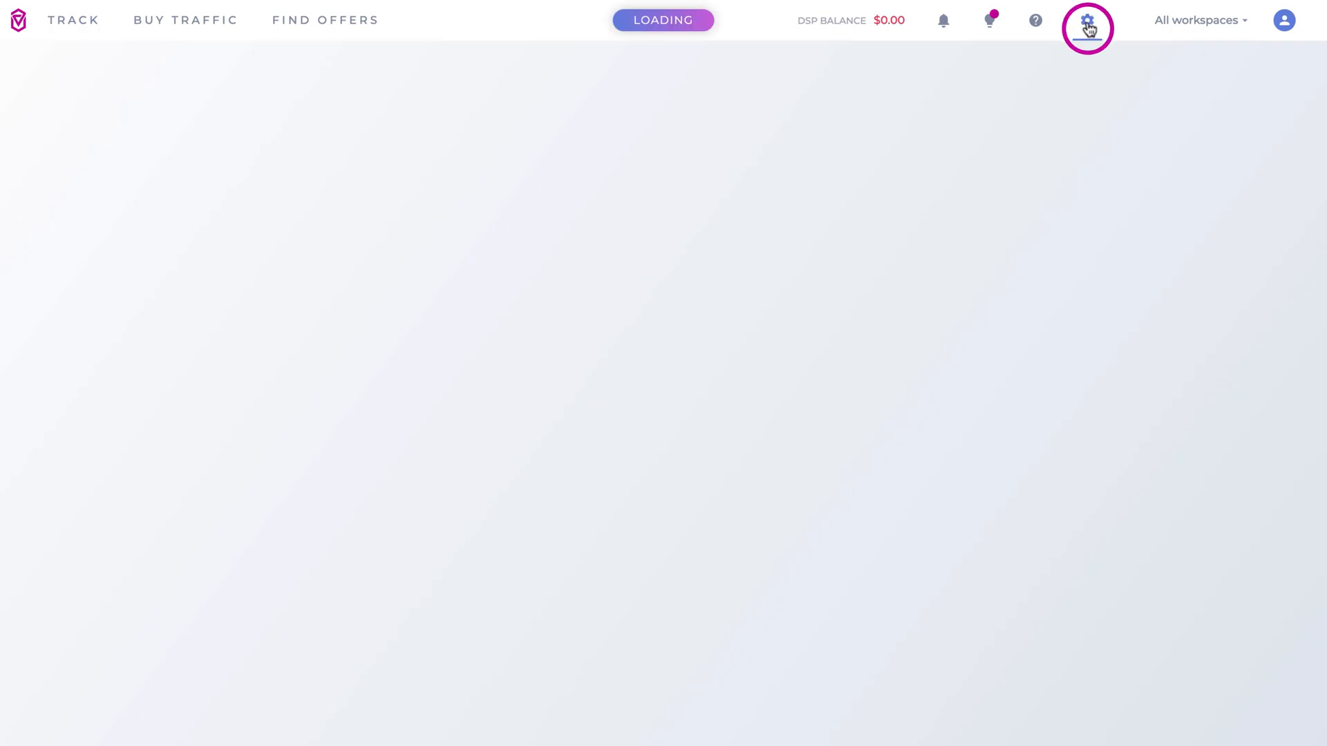
left_click(1086, 20)
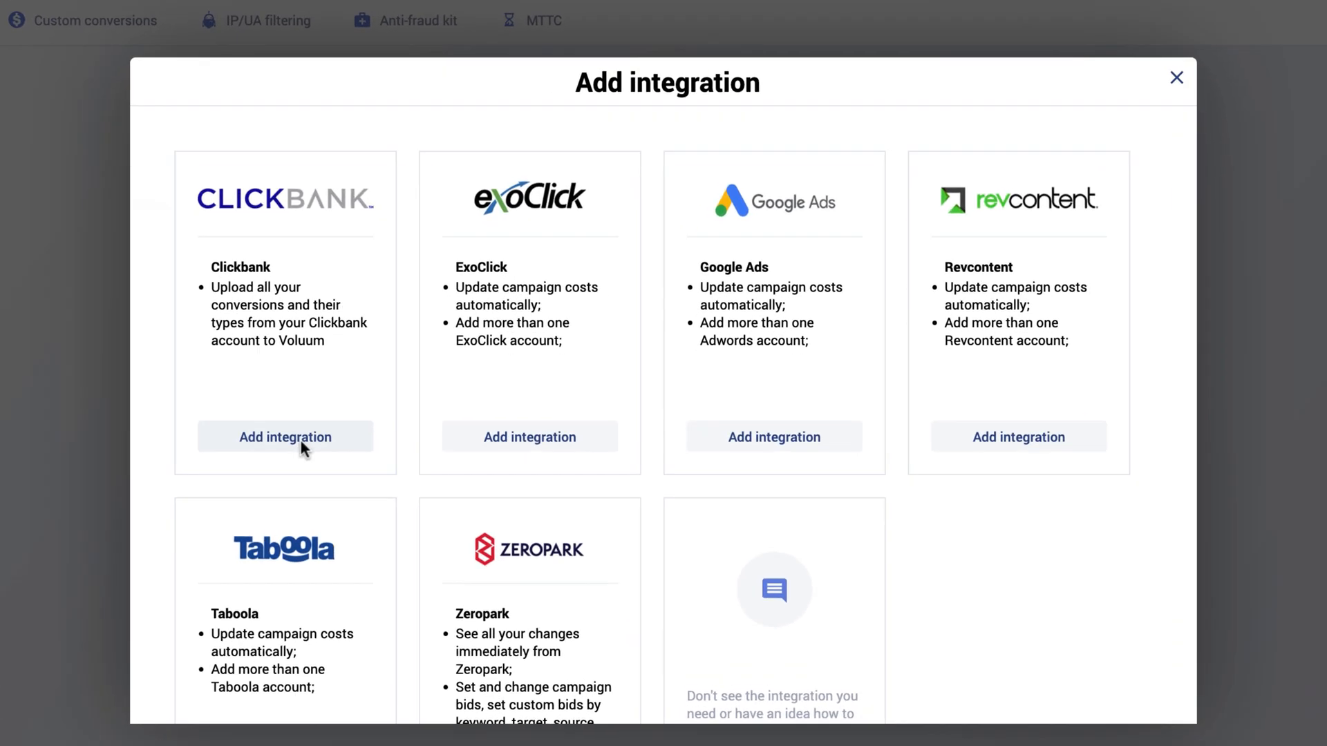
left_click(286, 437)
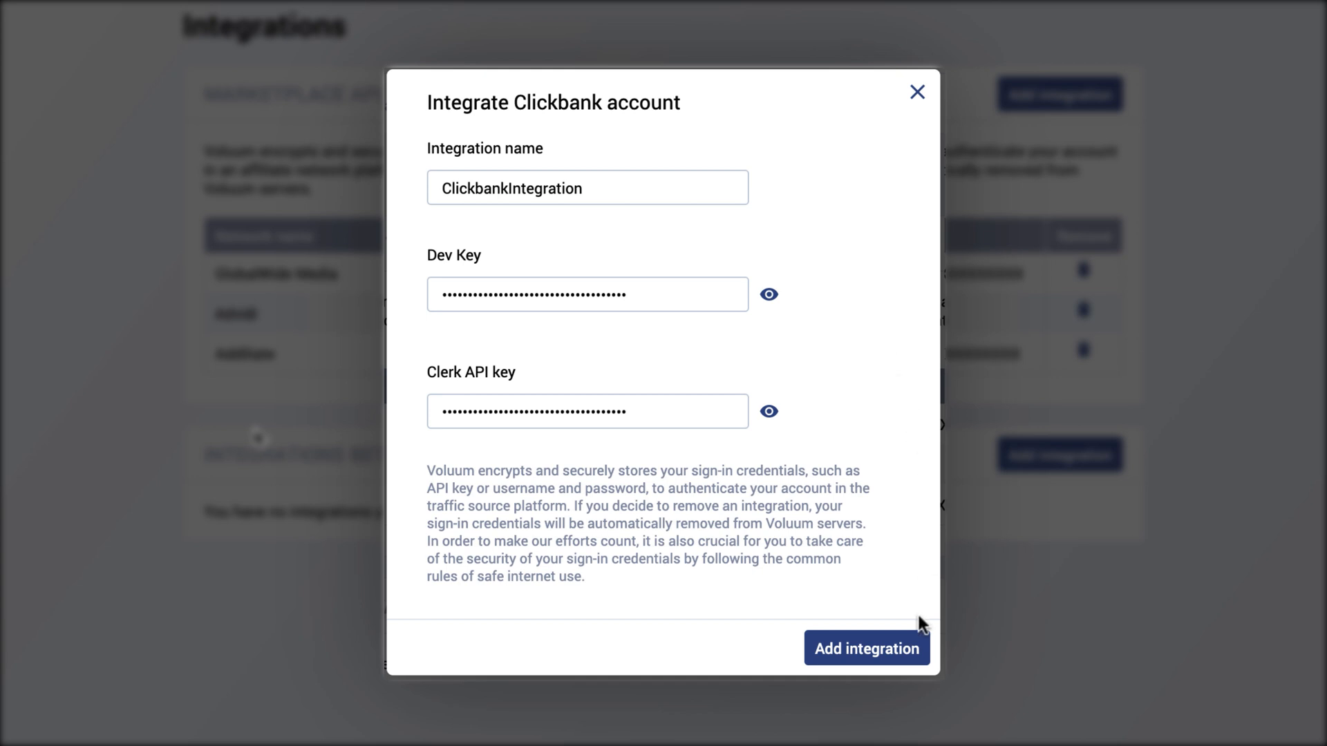
left_click(866, 649)
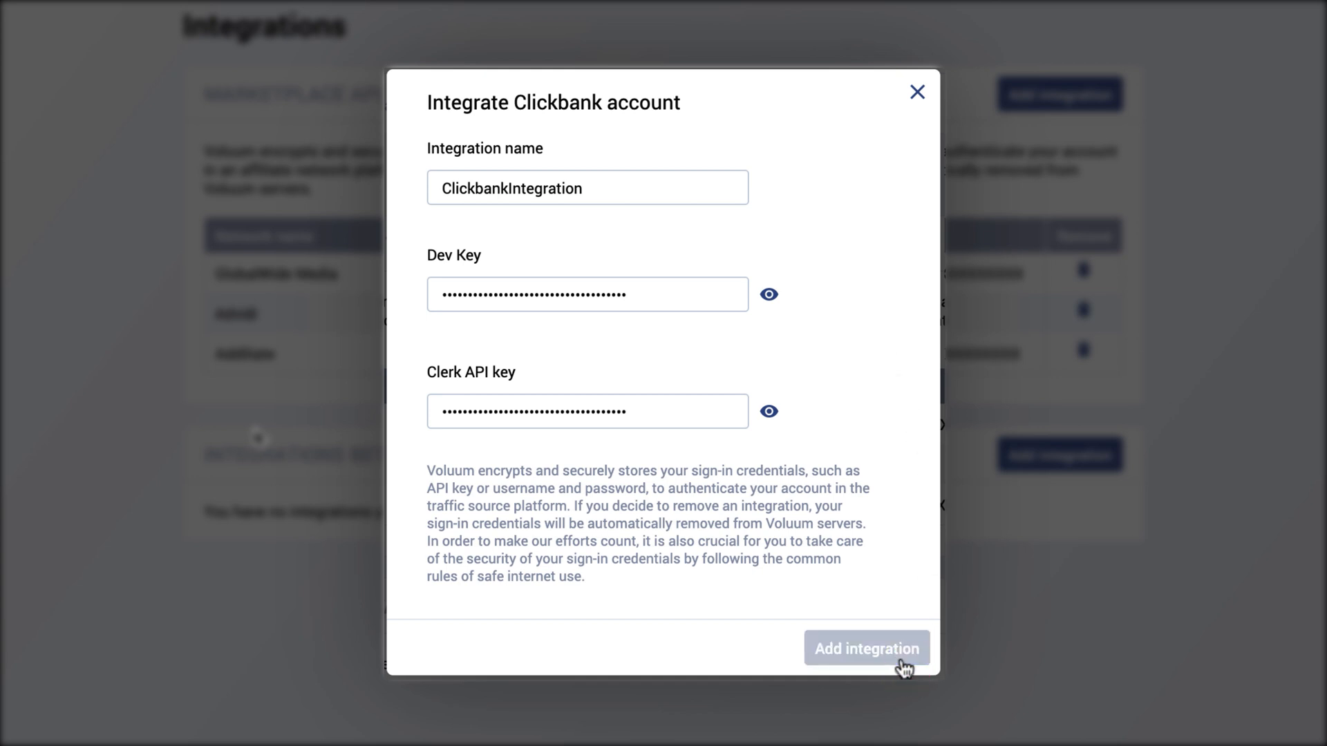
left_click(866, 648)
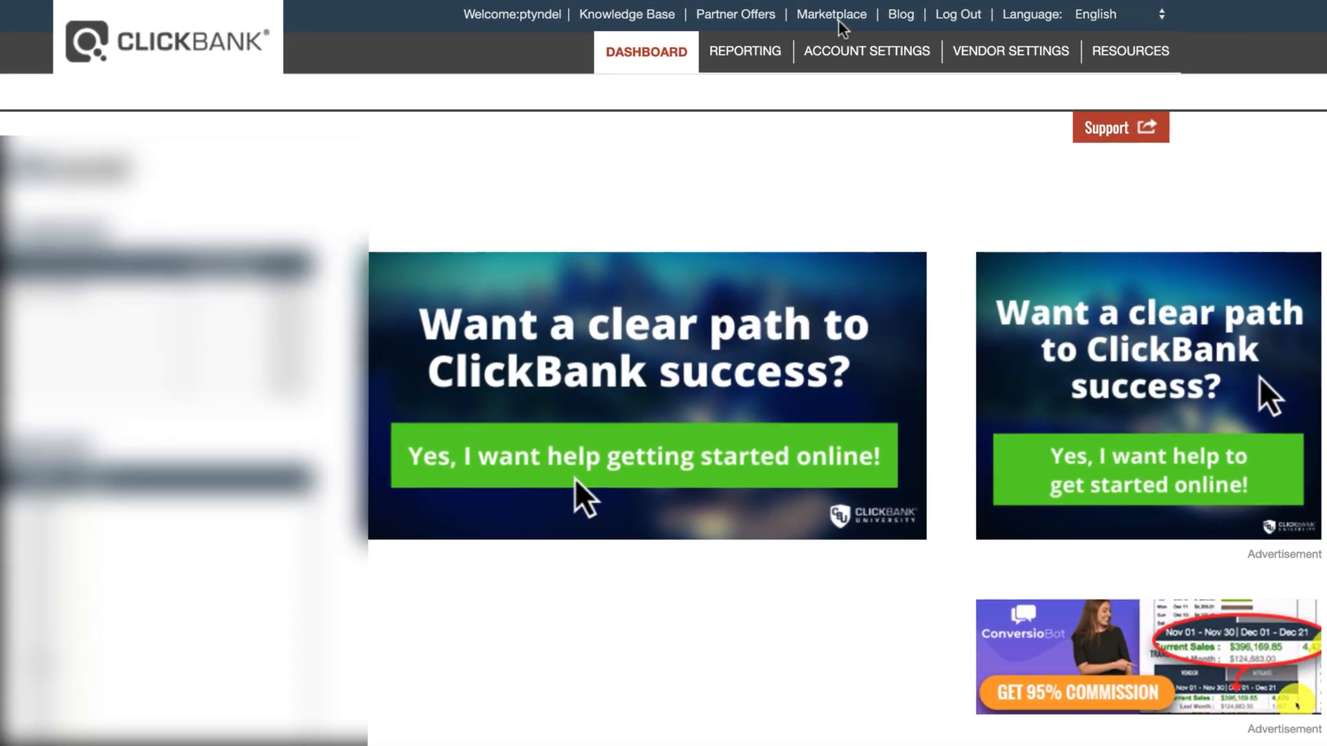
left_click(830, 15)
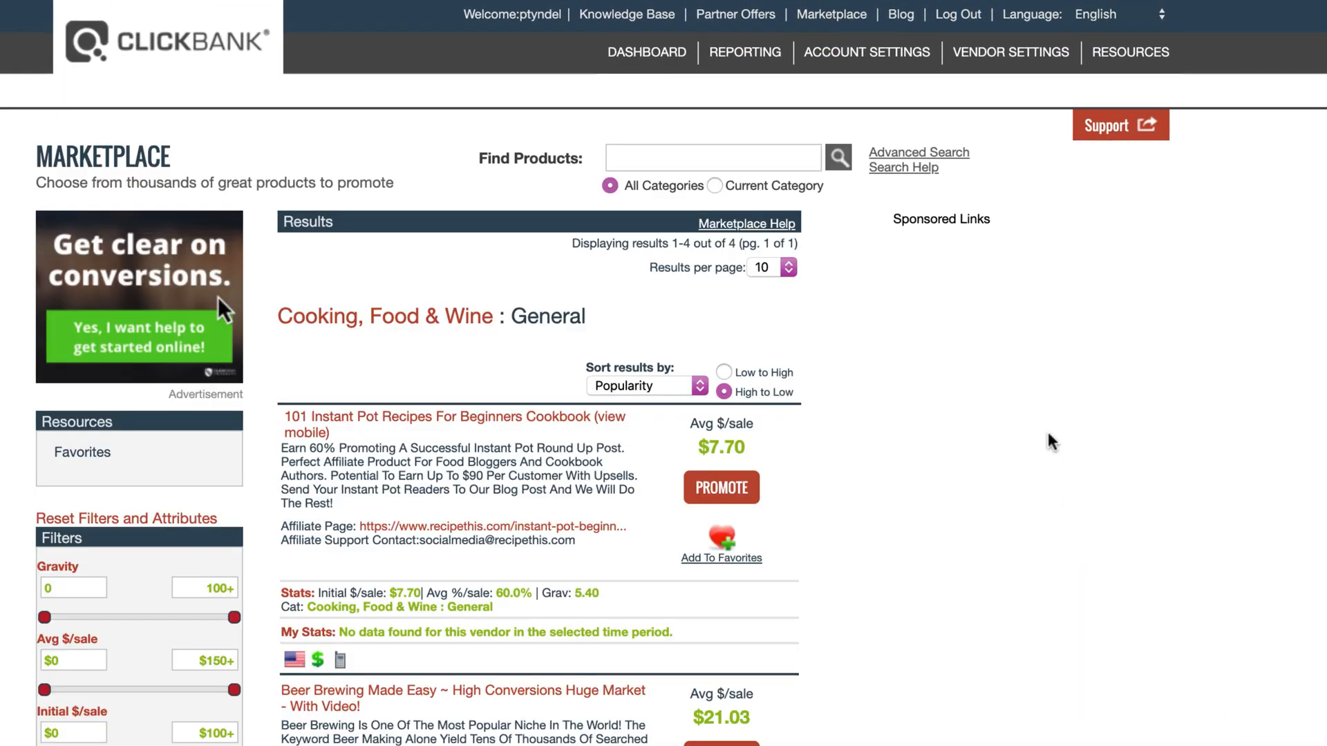
left_click(721, 487)
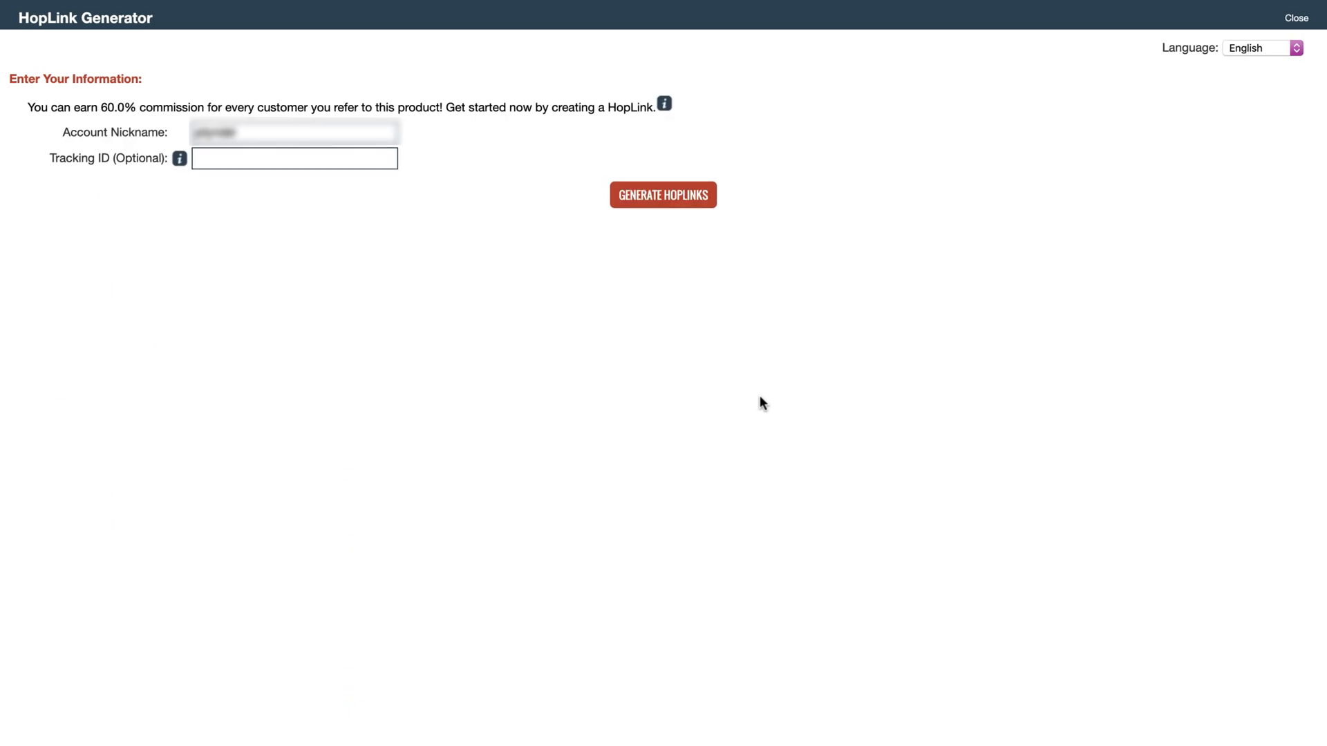
Generate the product's HopShield encrypted HopLink and copy it.
left_click(664, 195)
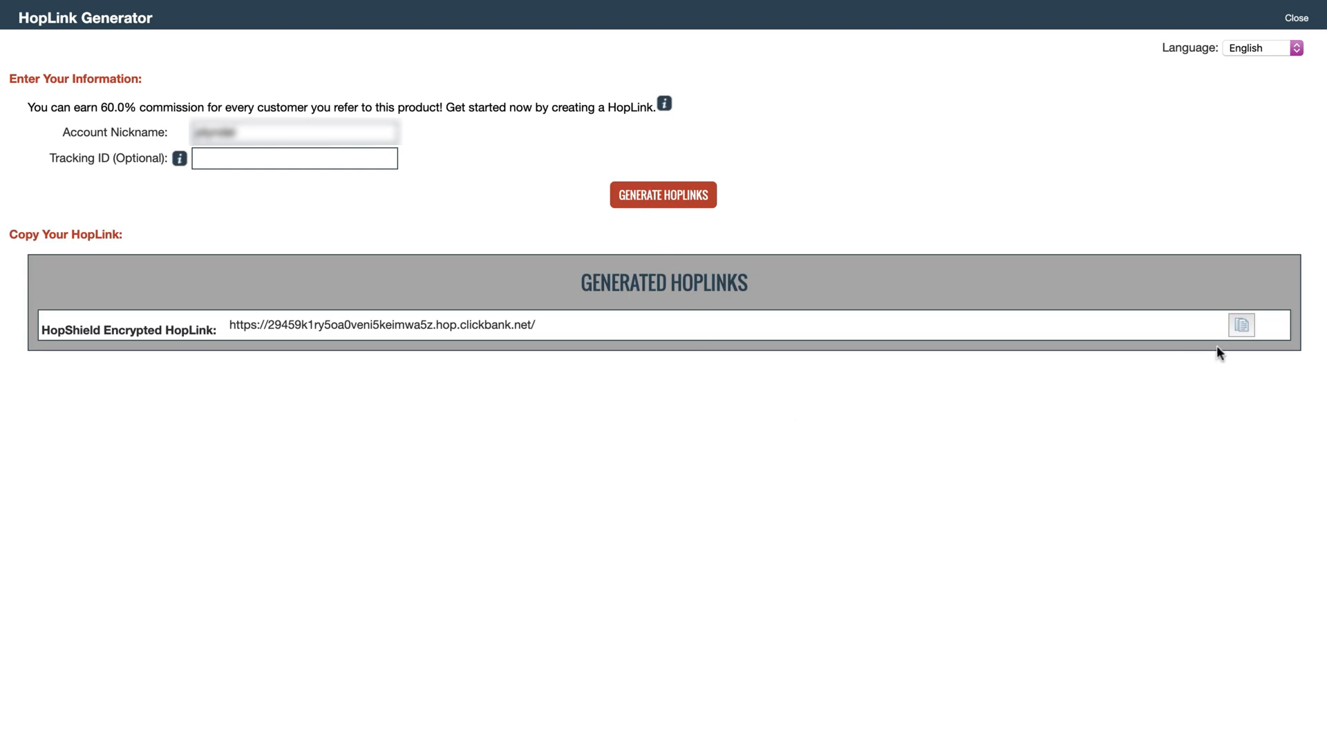
left_click(1240, 325)
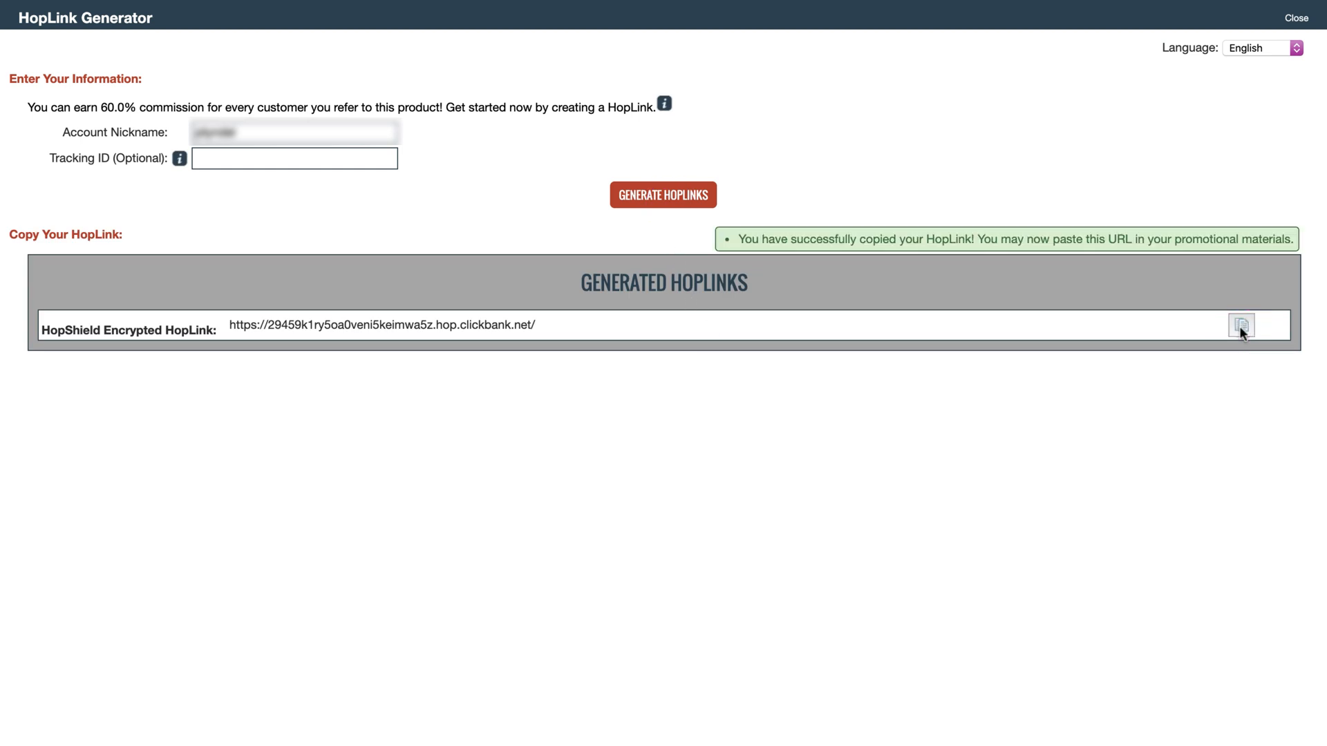
left_click(1296, 18)
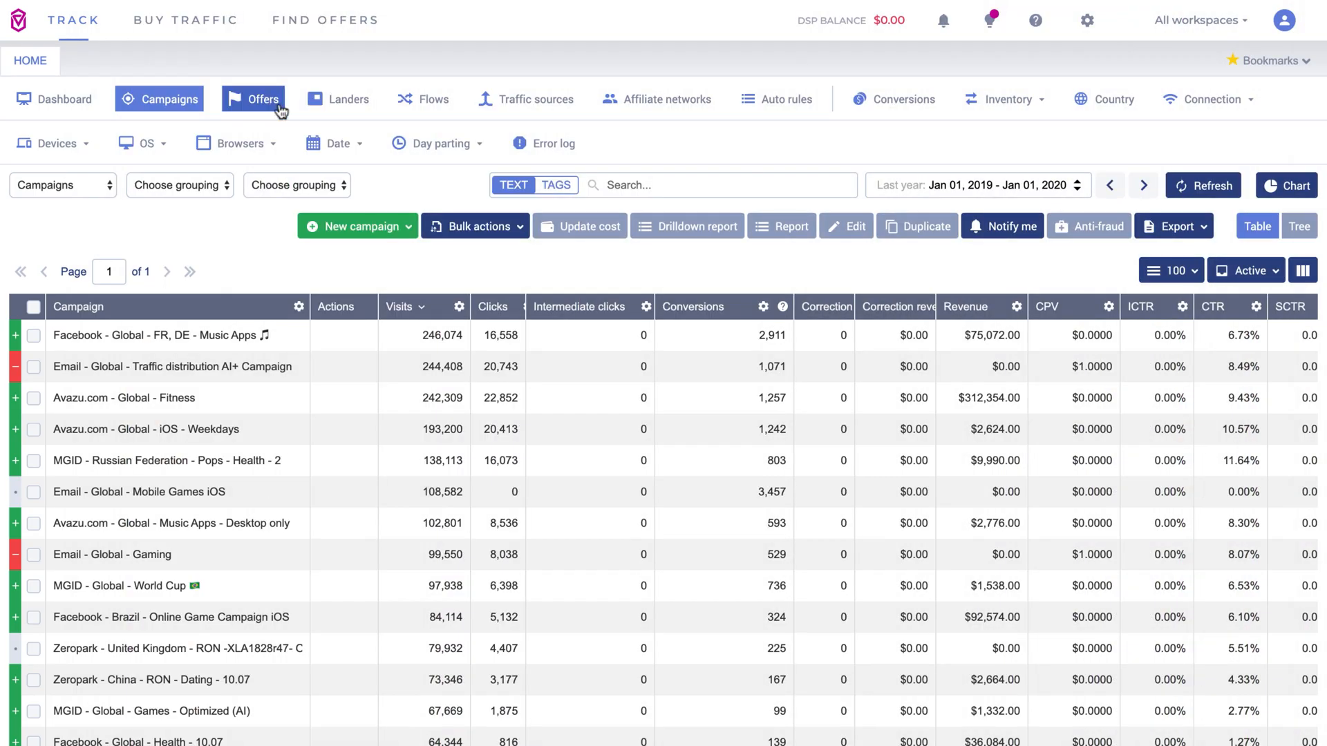
Start a new Voluum offer and enter the cookbook offer name and HopLink URL.
left_click(253, 98)
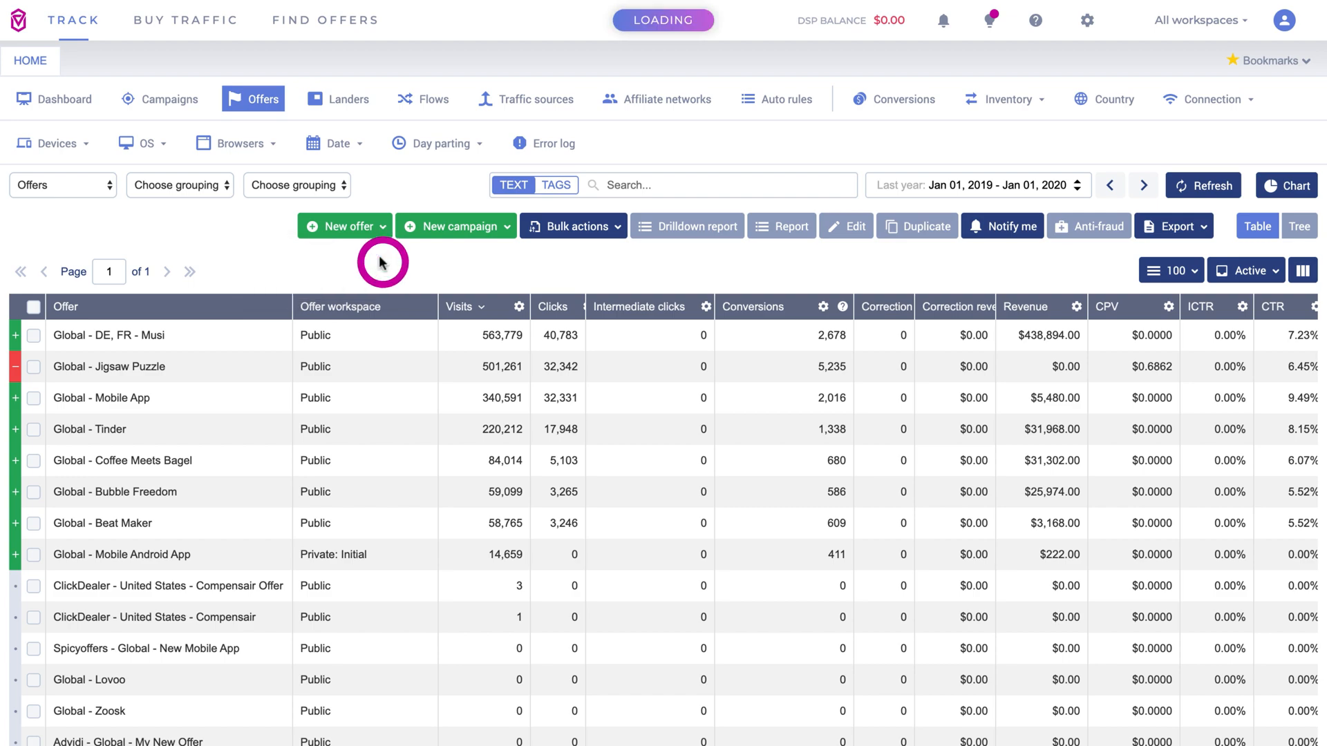
left_click(339, 226)
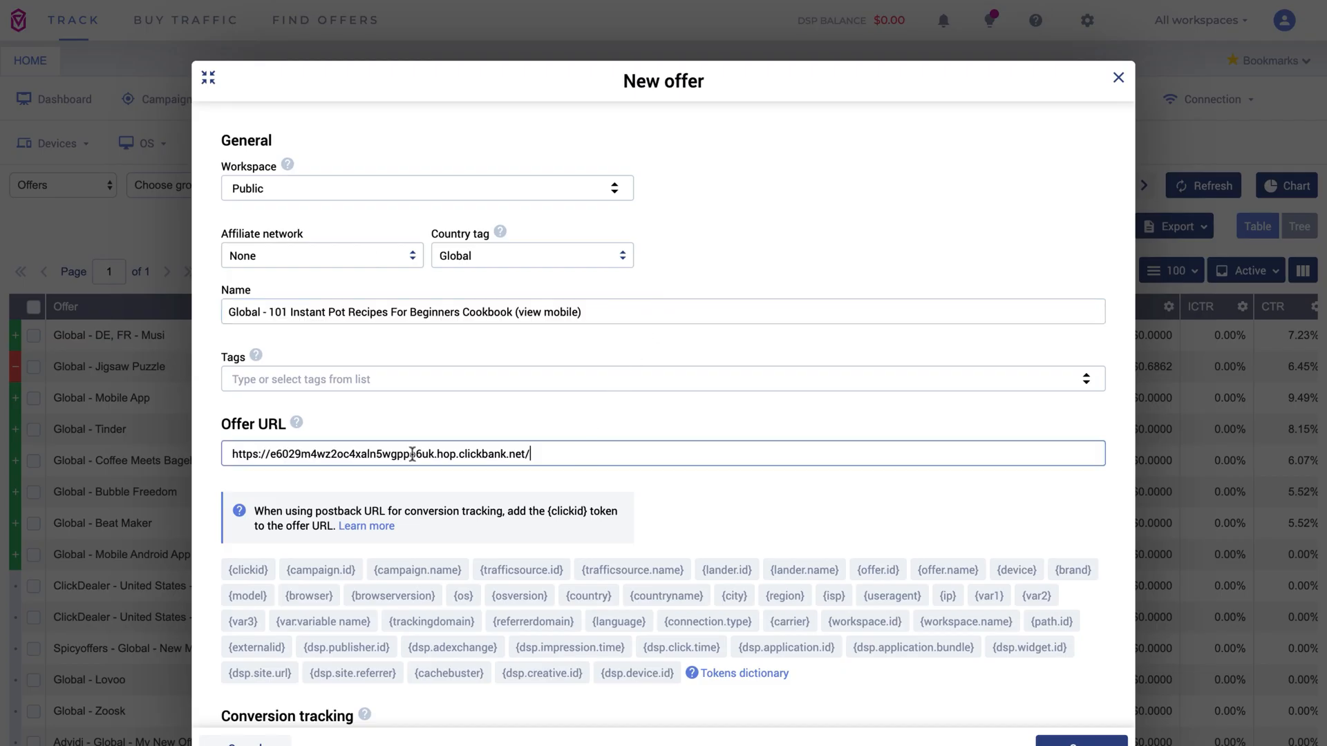
type("o")
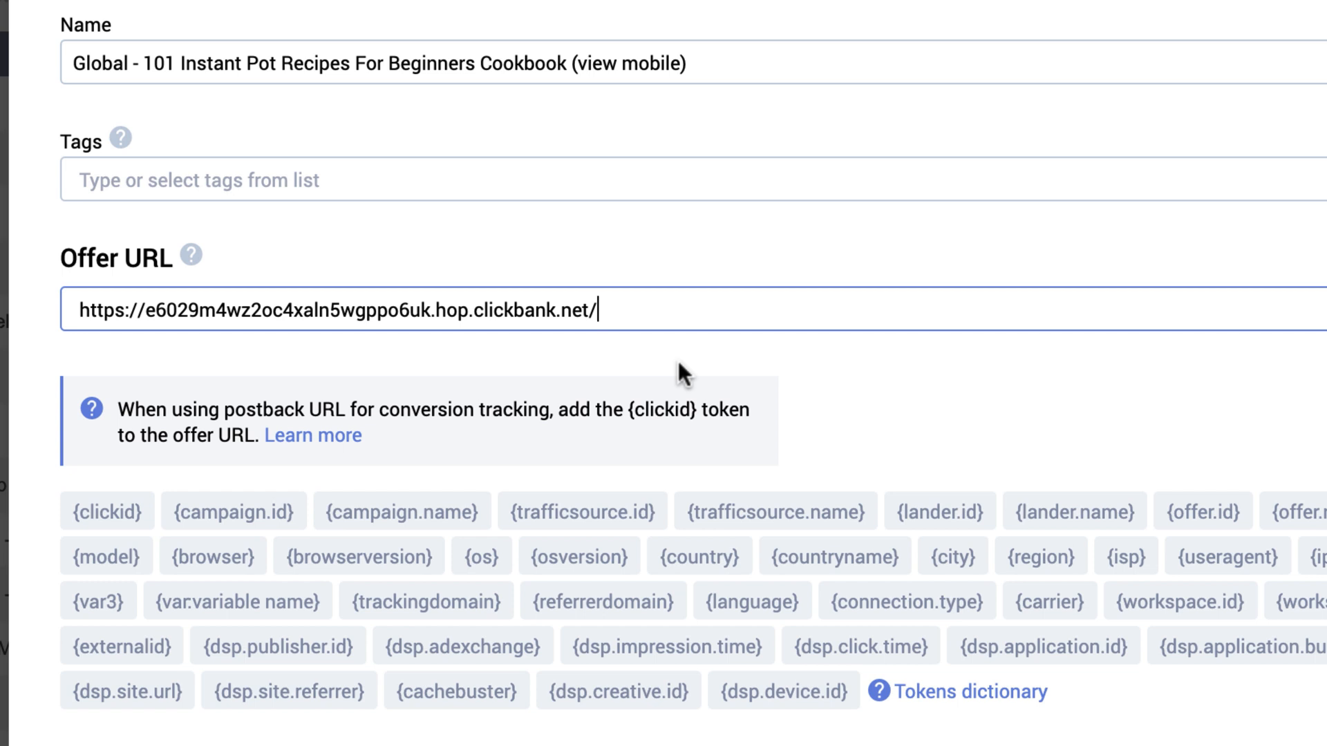
Append ?tid={clickid} to the HopLink offer URL and save the offer.
type("?")
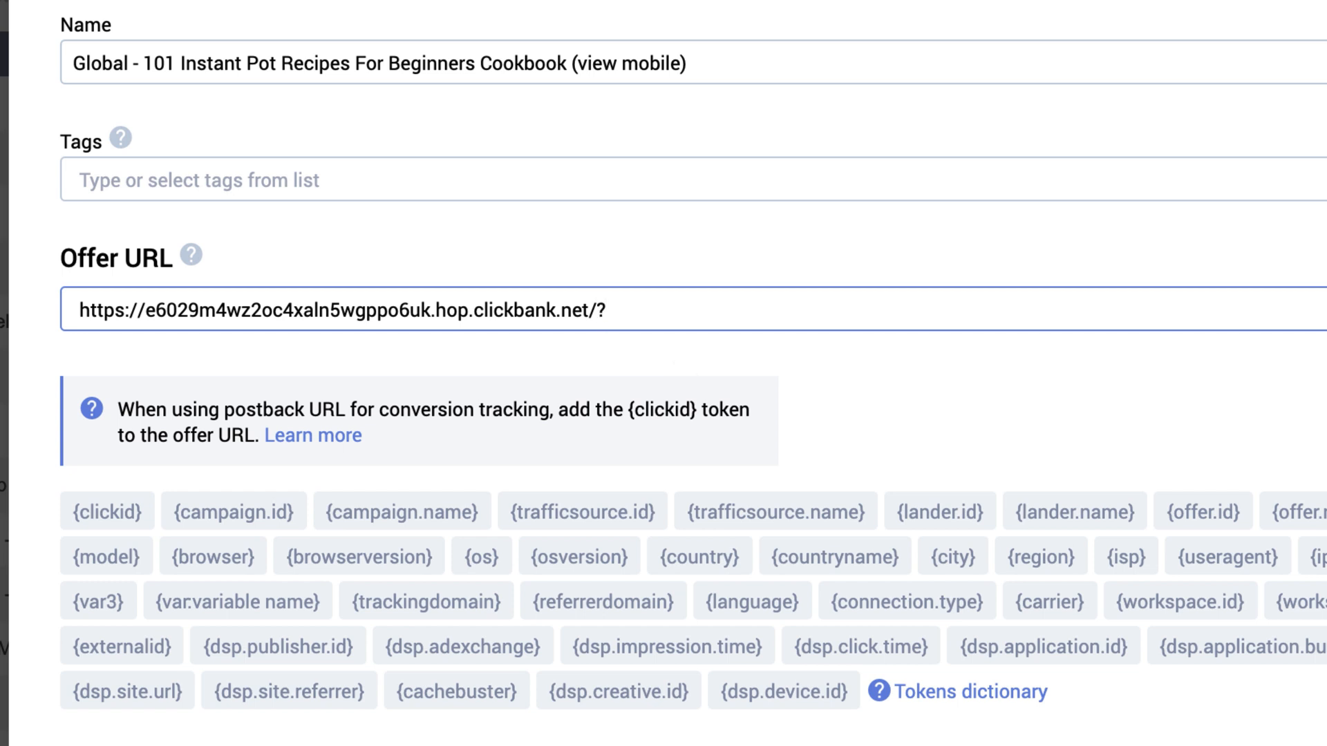
type("tid")
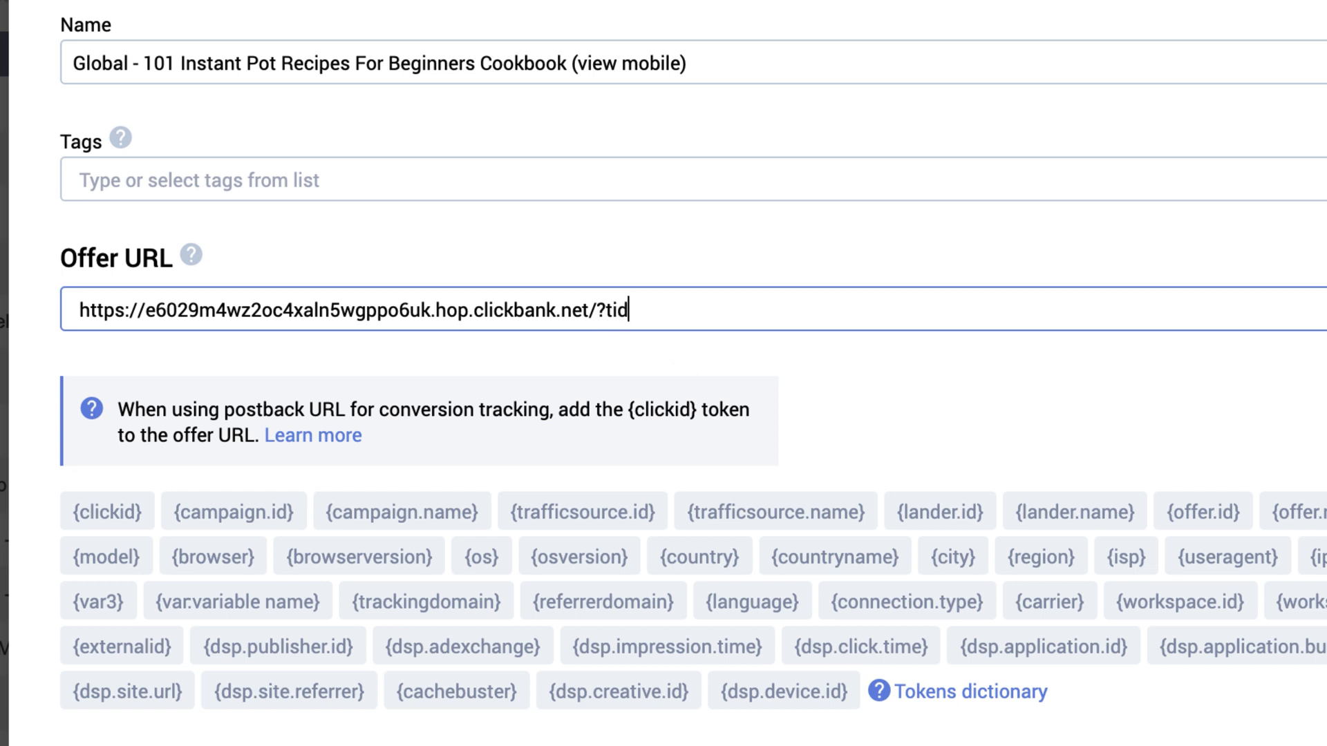
type("=")
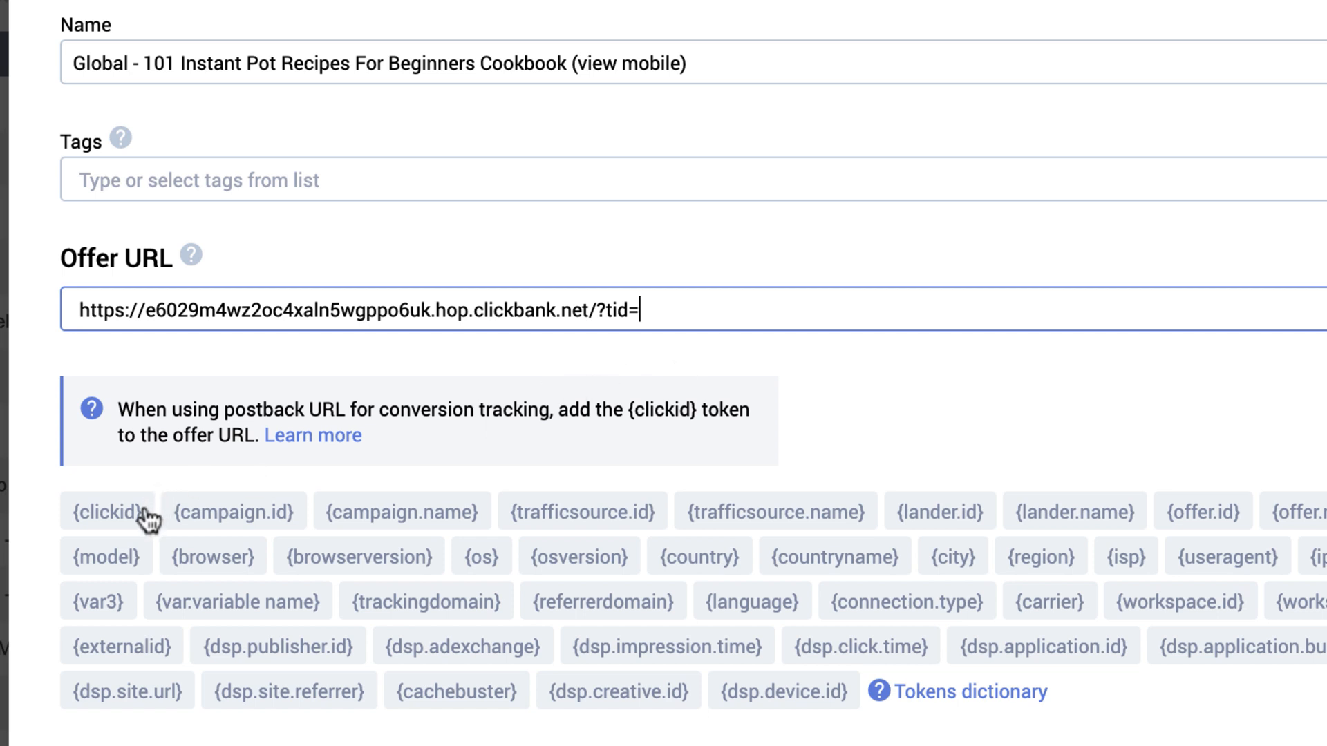
left_click(105, 512)
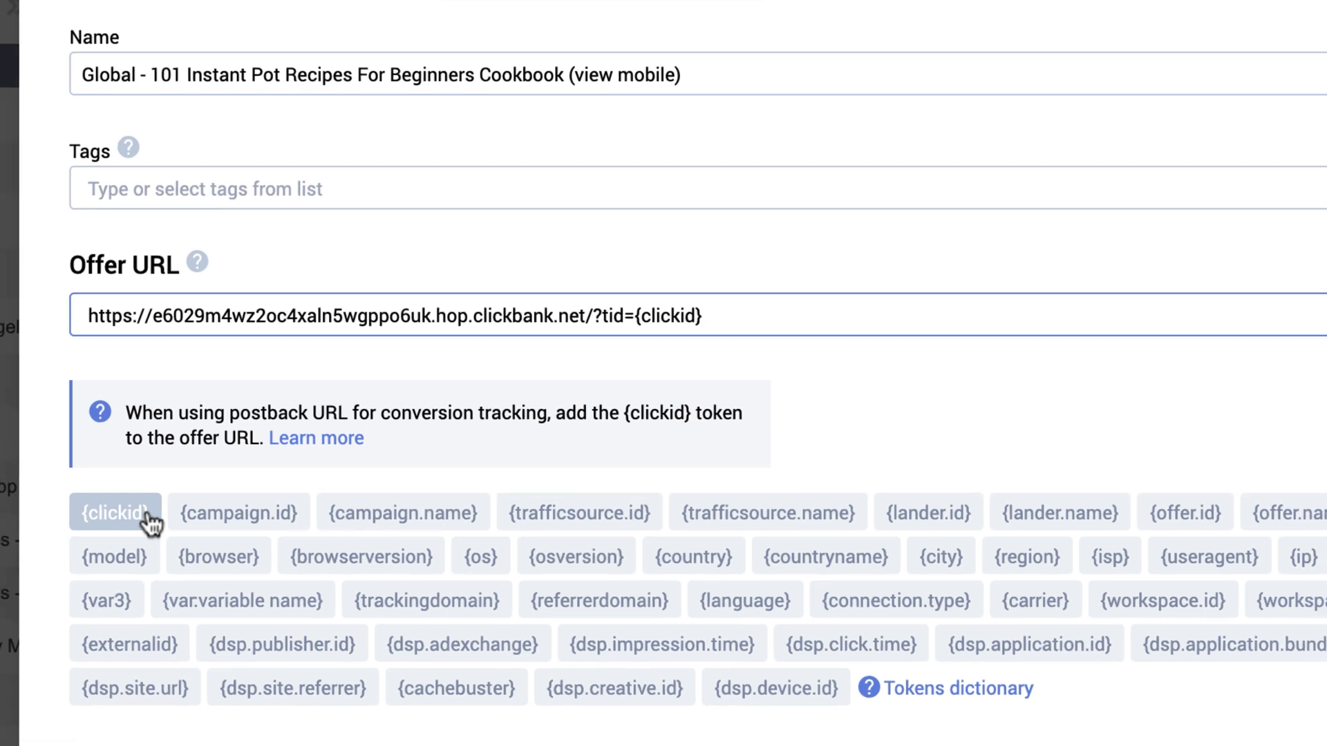
left_click(207, 37)
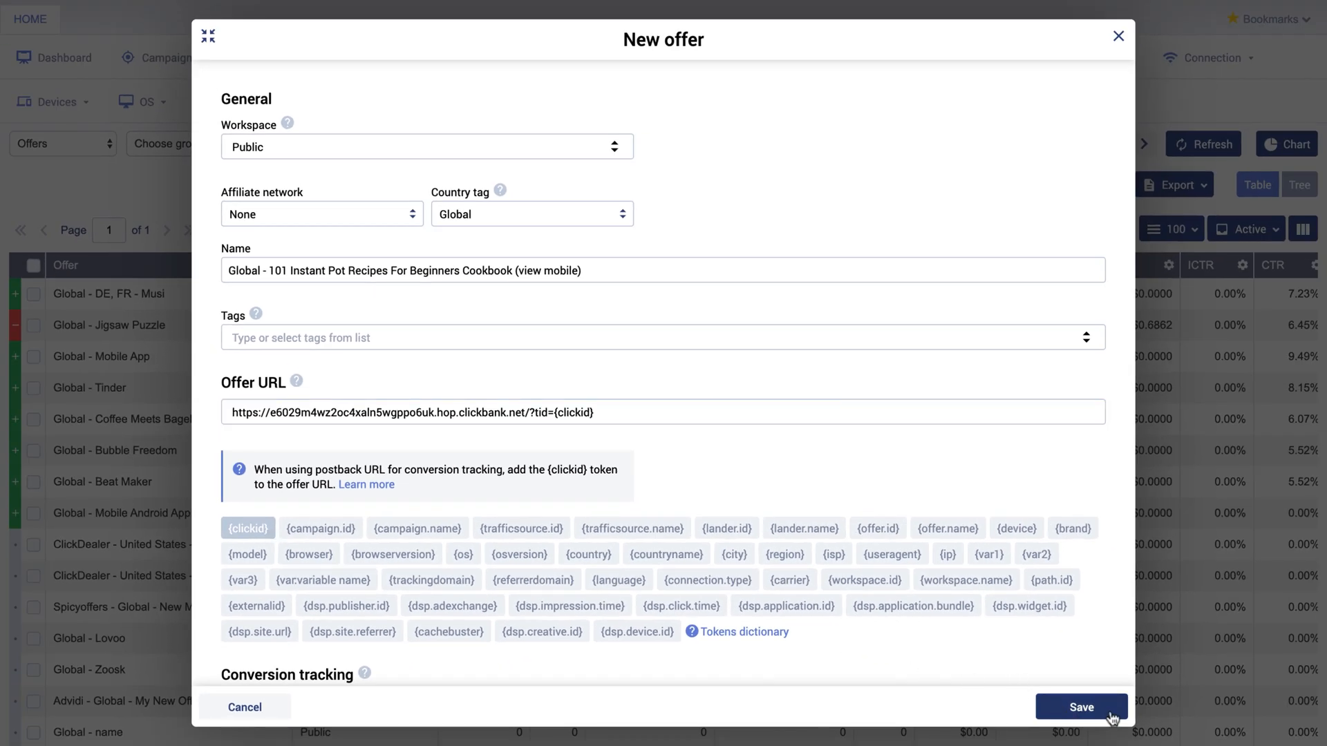
left_click(1080, 706)
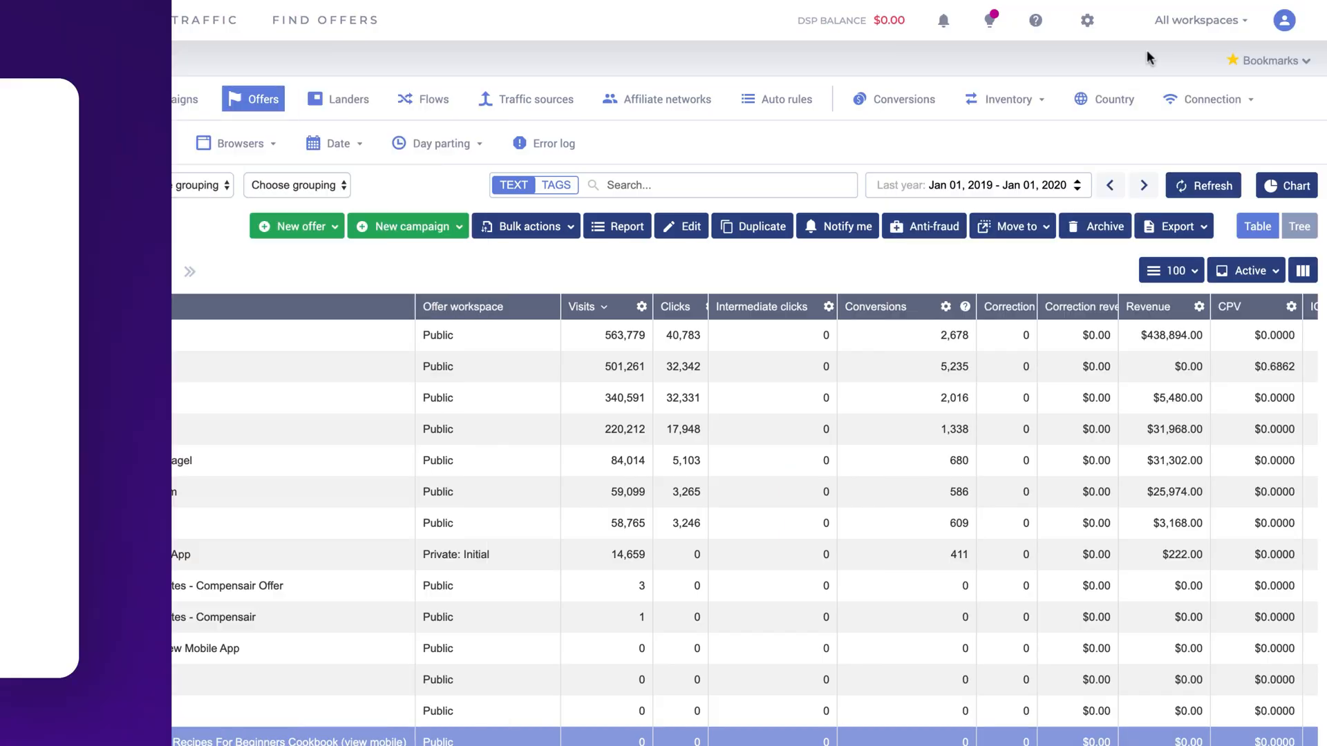
After the cookbook offer saves, open Voluum's settings.
left_click(1086, 20)
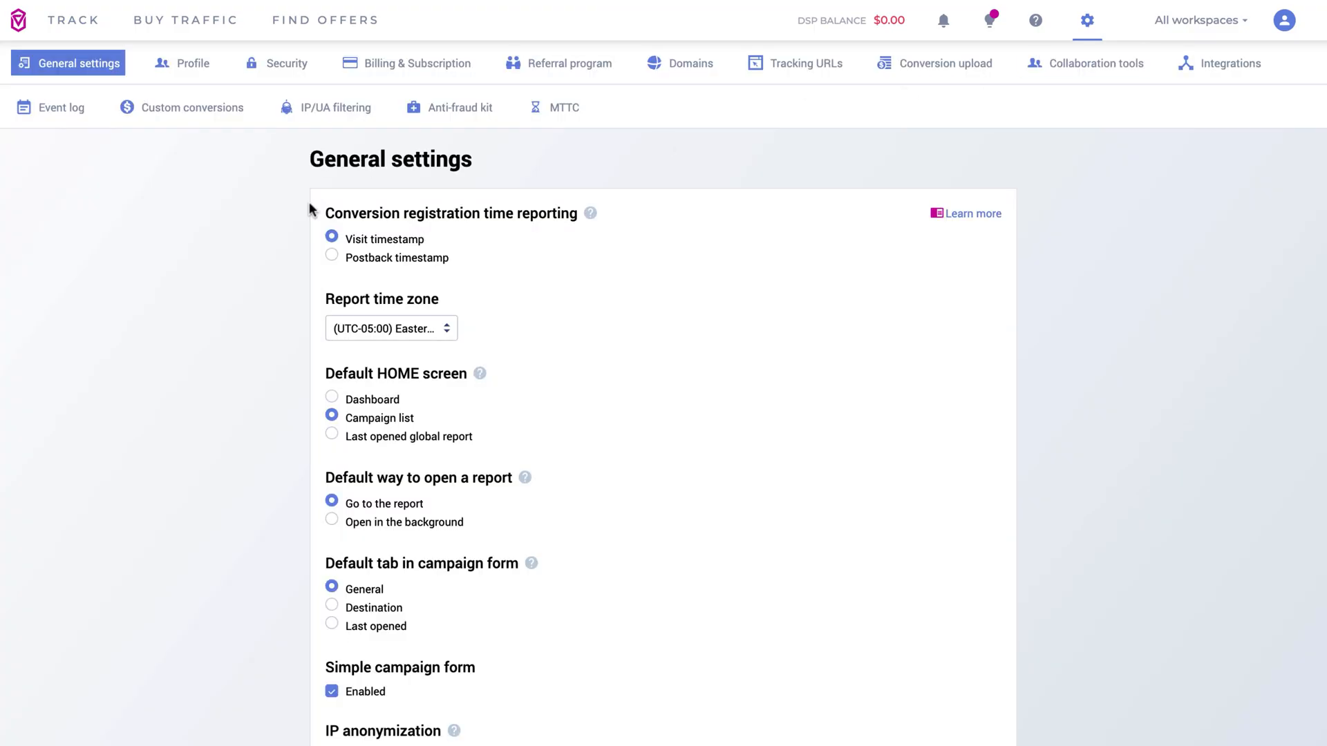
Add custom conversion 'Refund' with parameter RFND, included in Conversions and Revenue.
left_click(181, 108)
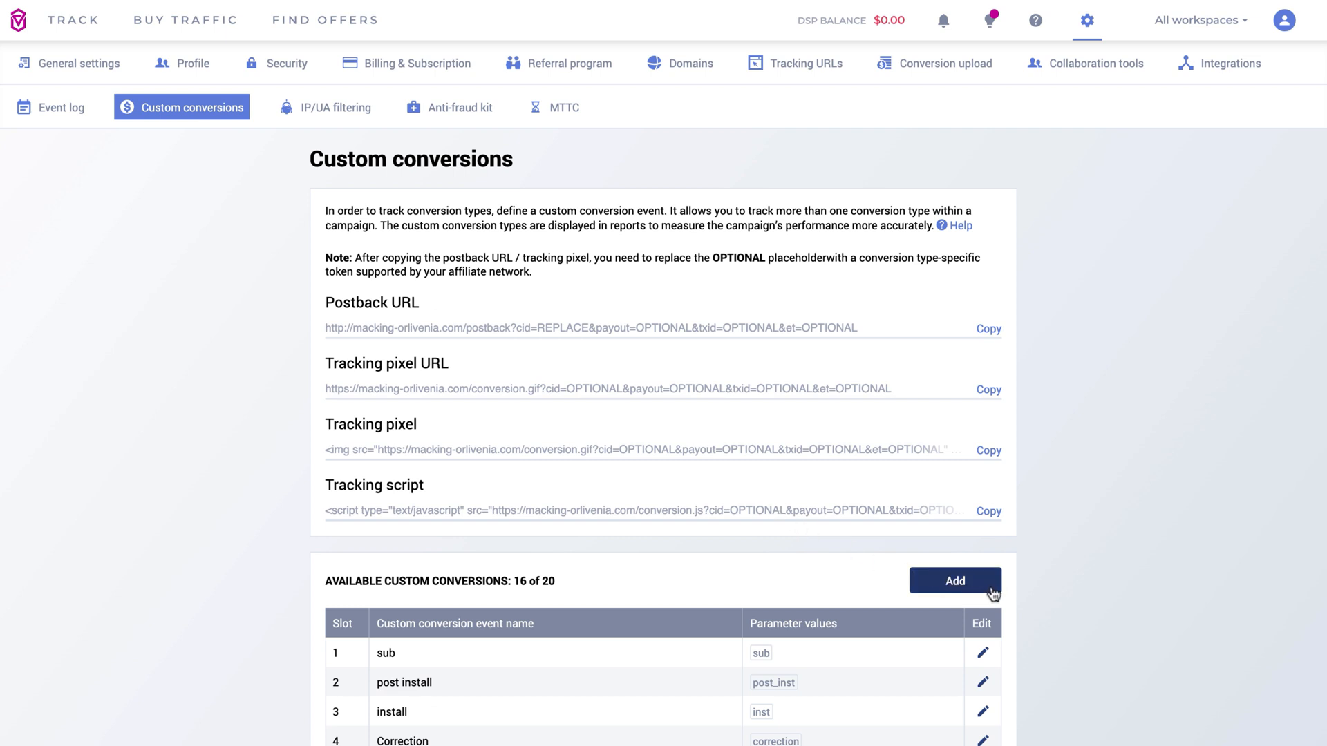
left_click(953, 581)
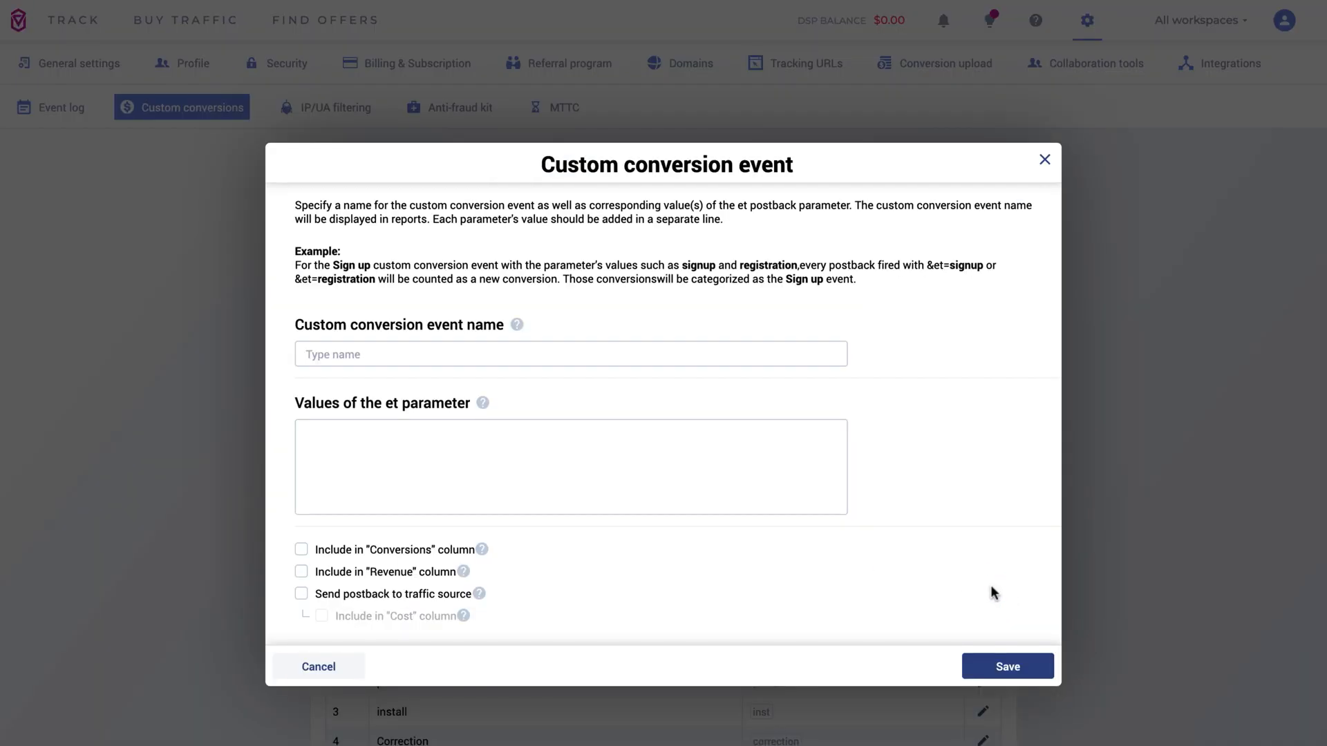
type("Ref")
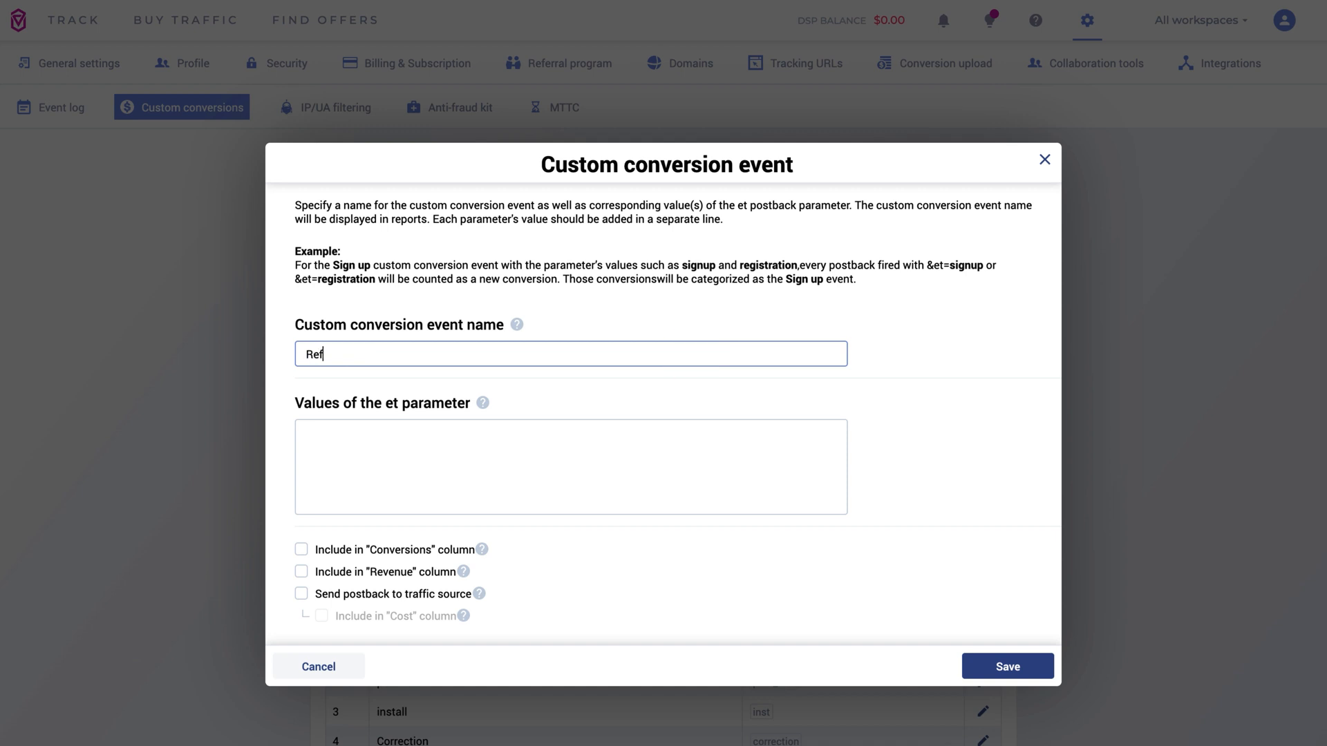
type("und")
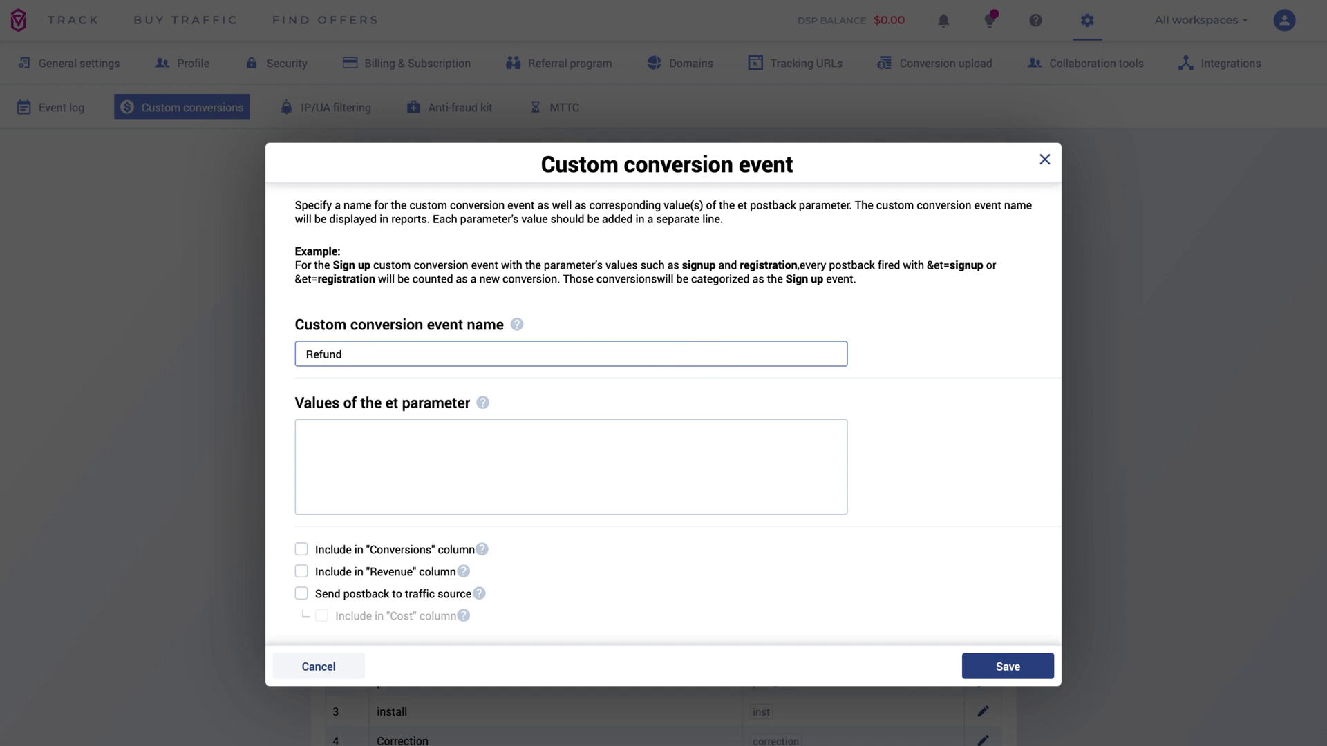
type("RF")
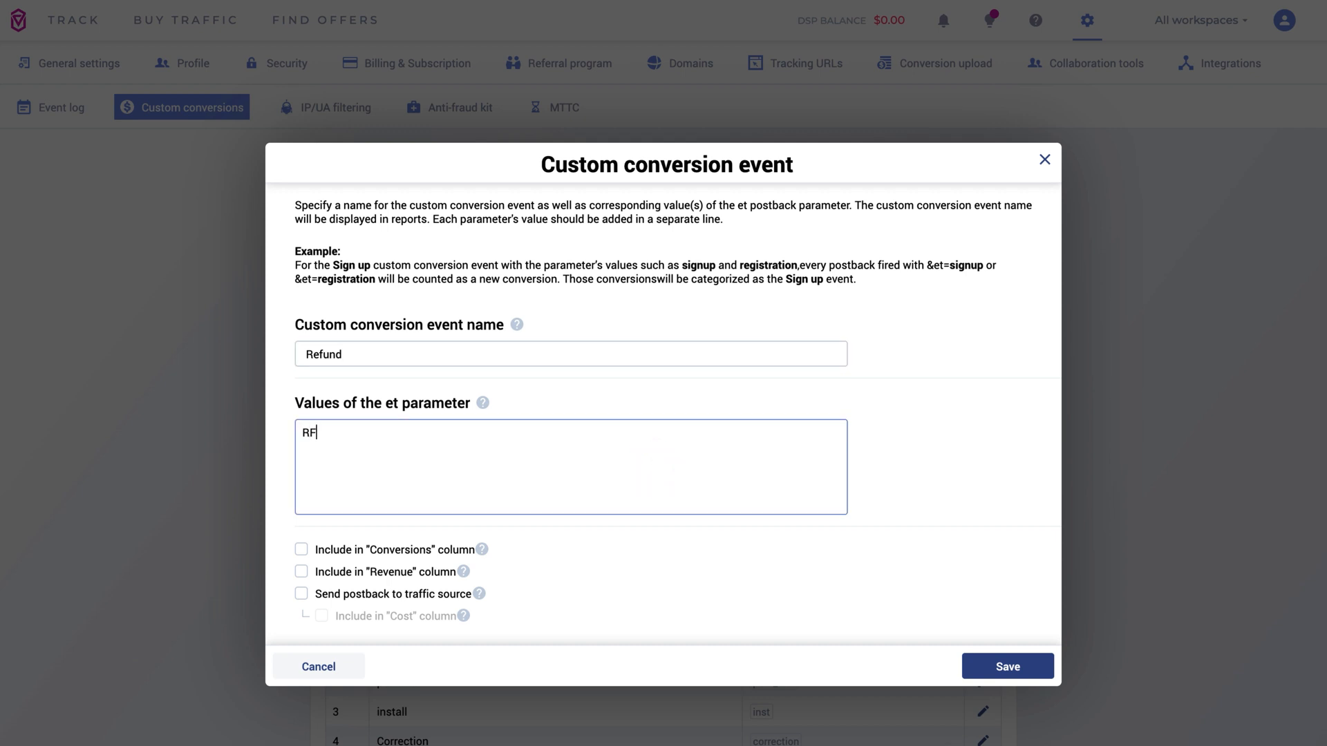
type("ND")
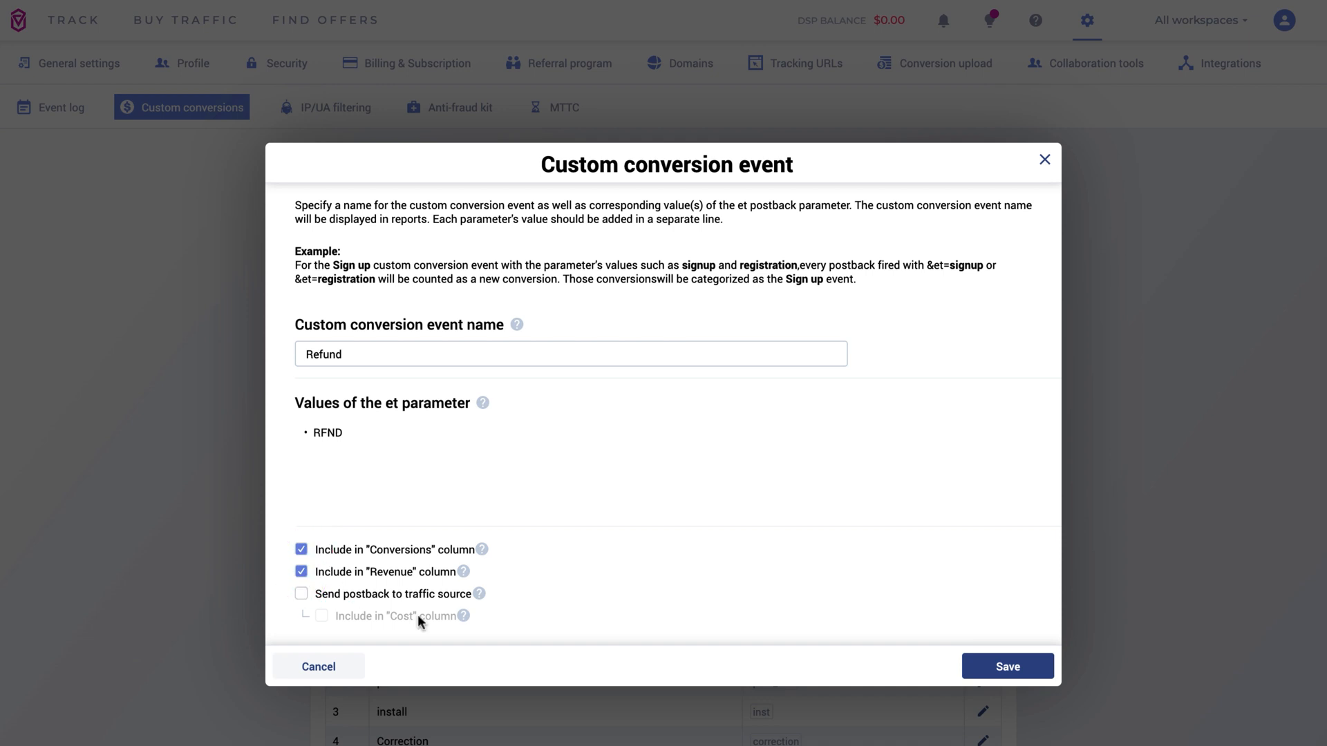
mouse_move(789, 612)
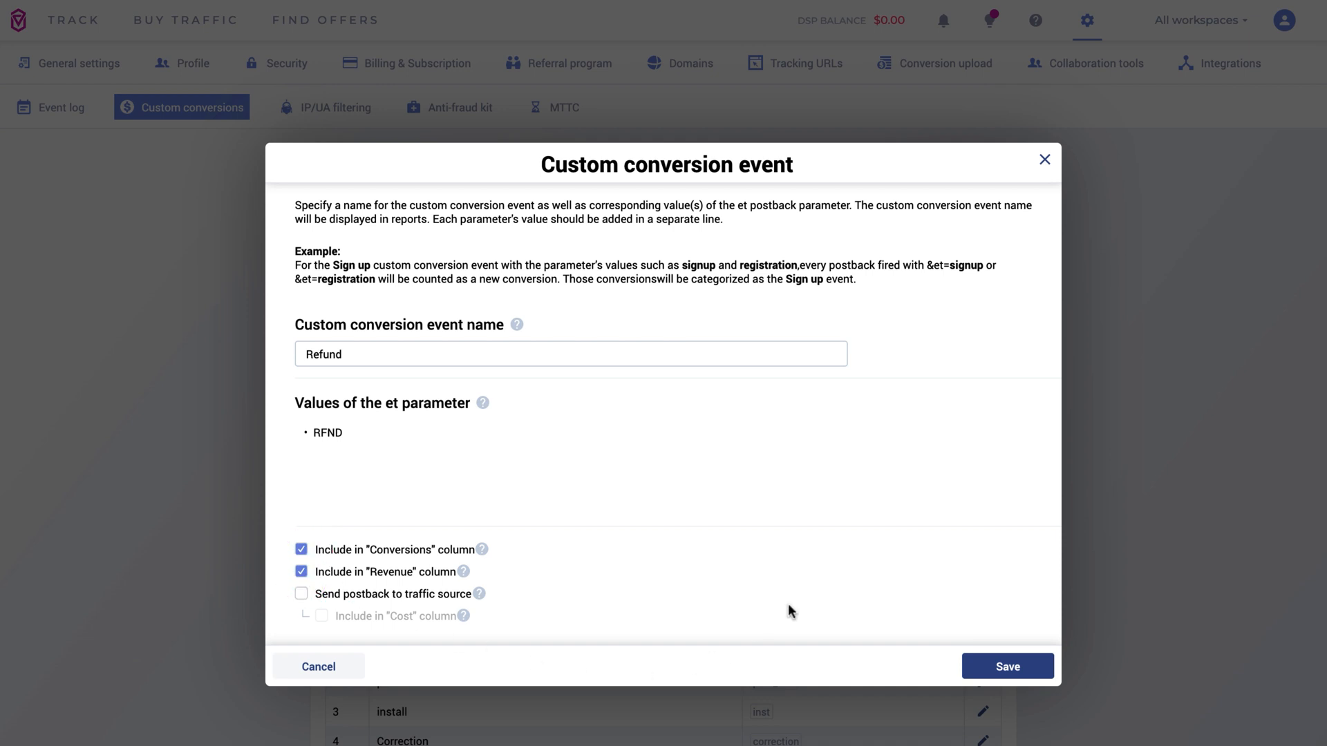
left_click(1007, 666)
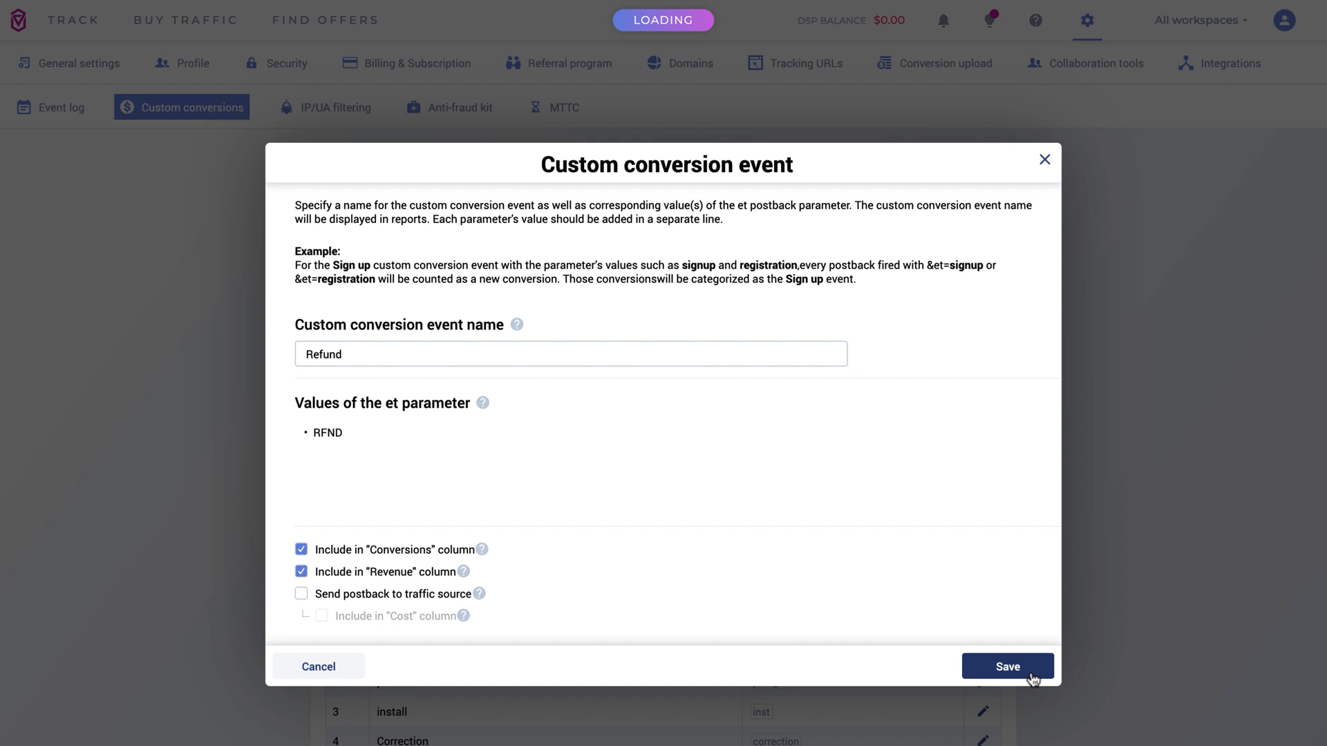
left_click(1006, 666)
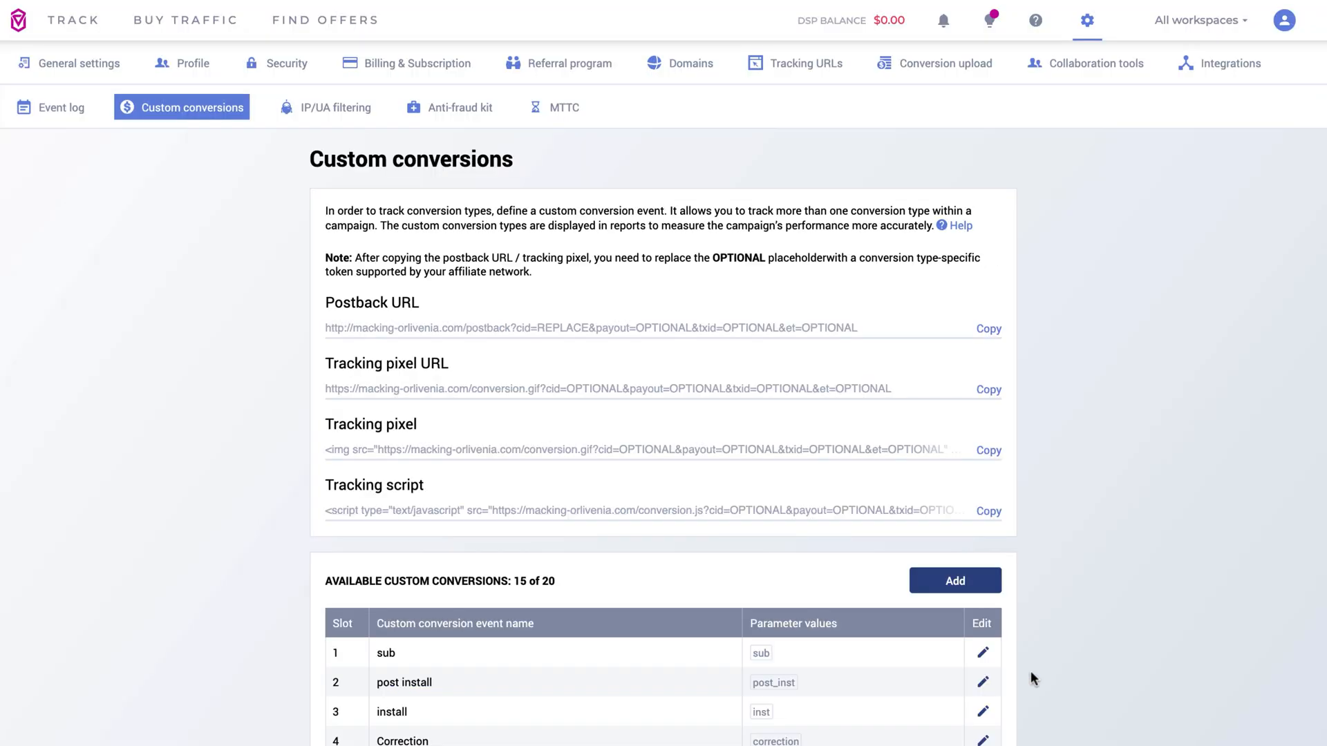
mouse_move(68, 63)
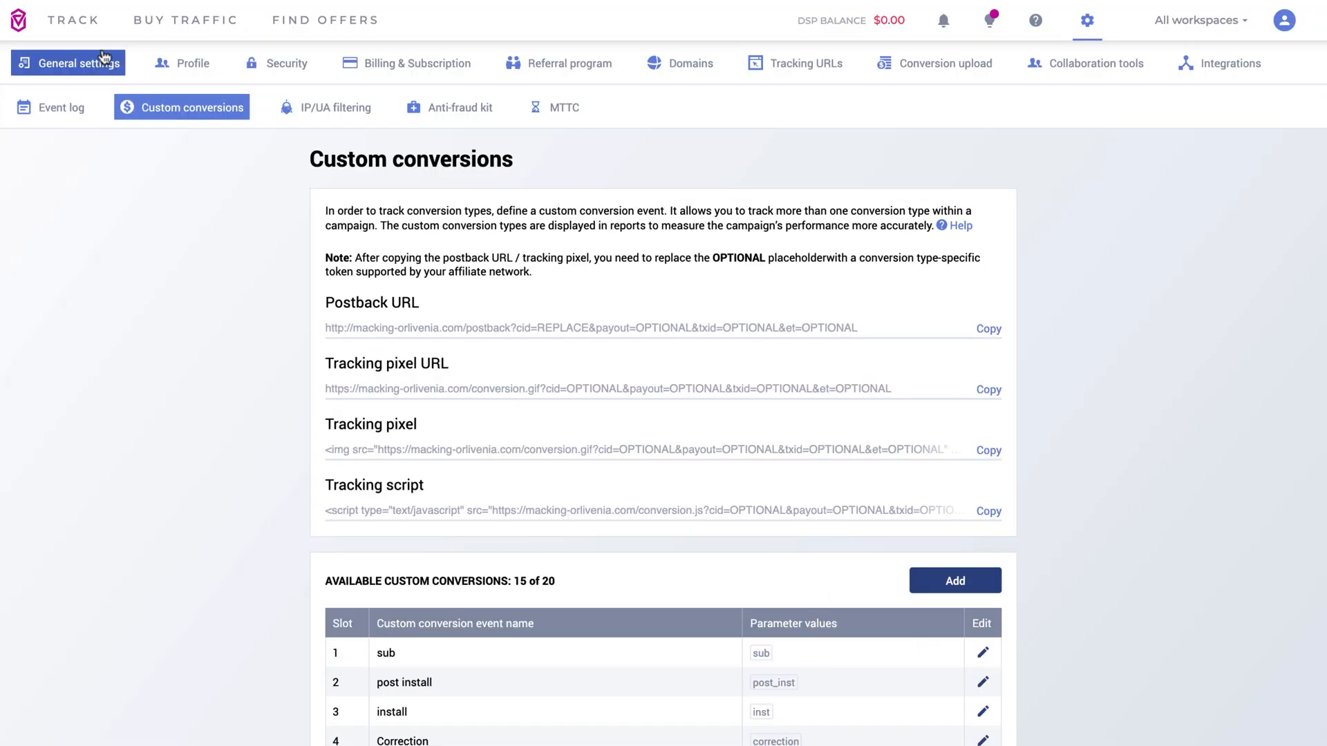
Filter the campaigns report's column settings by 'ref' to tick Refund and Refund revenue.
left_click(73, 20)
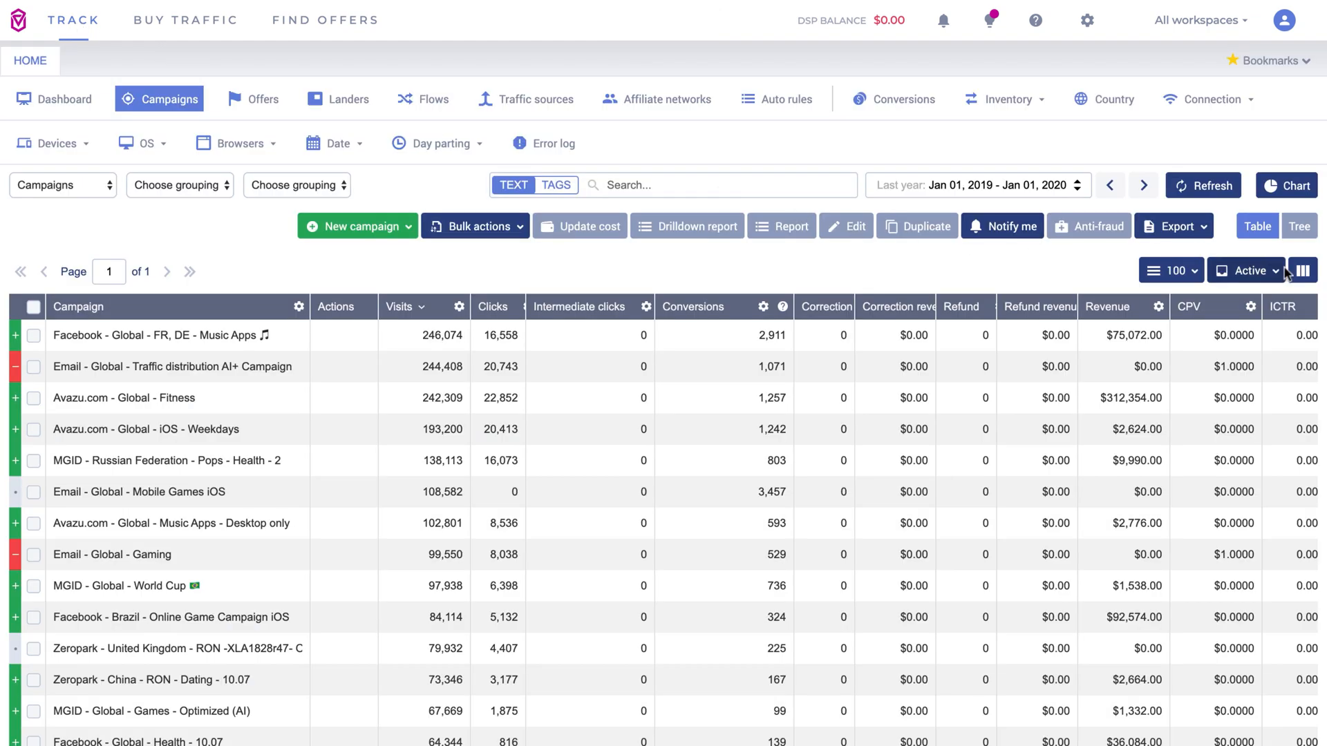
left_click(1302, 270)
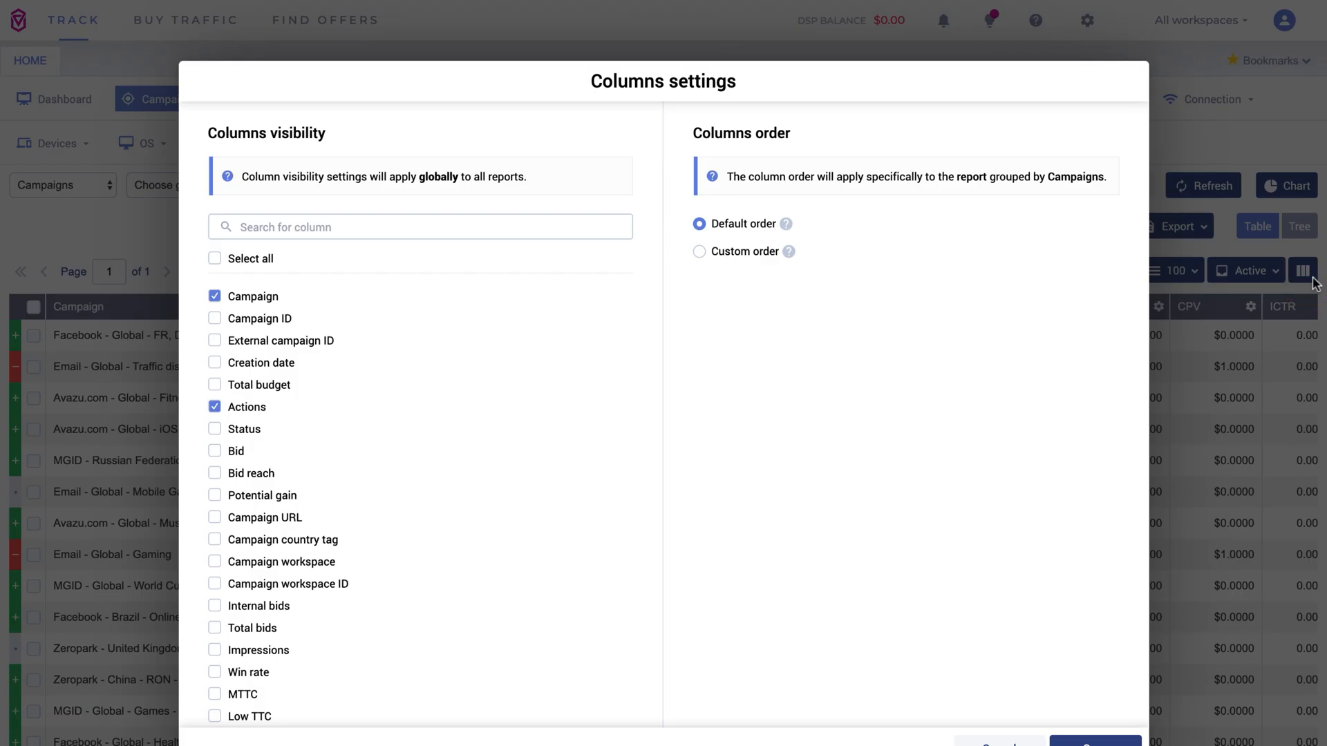
mouse_move(590, 218)
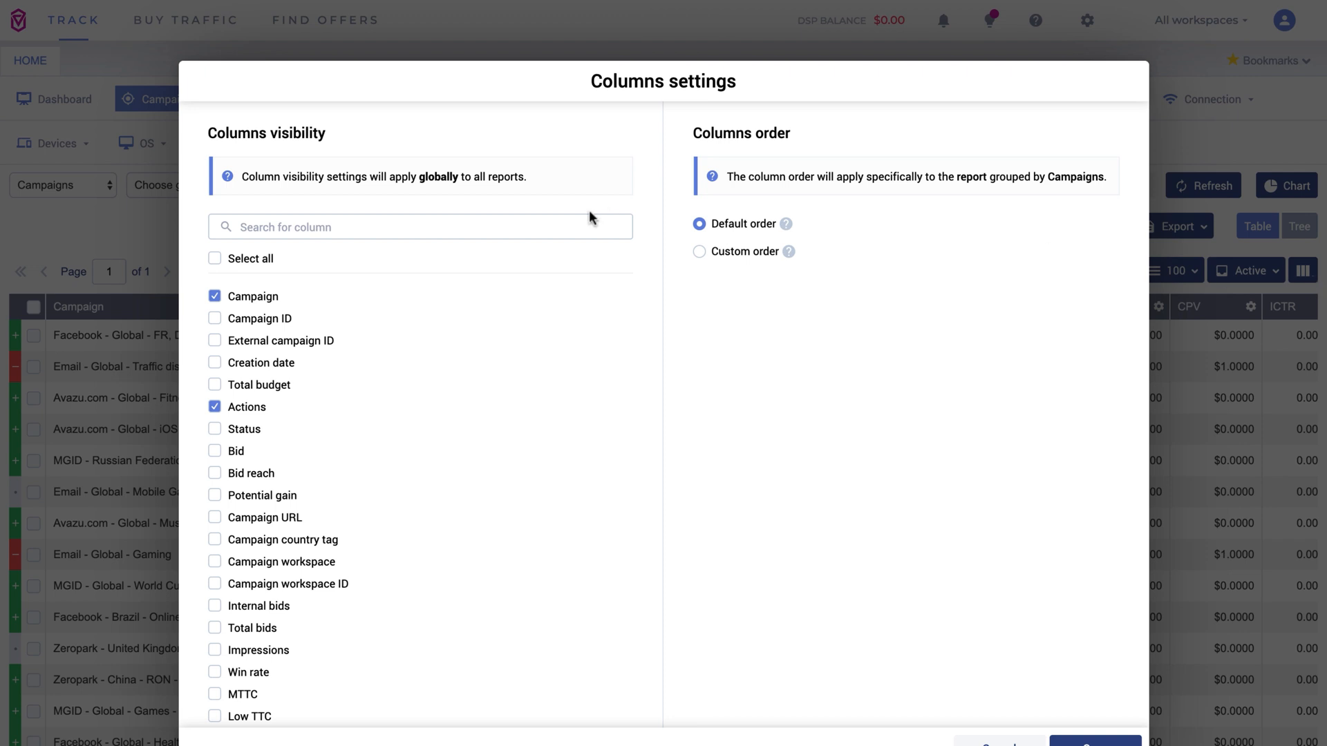
type("ref")
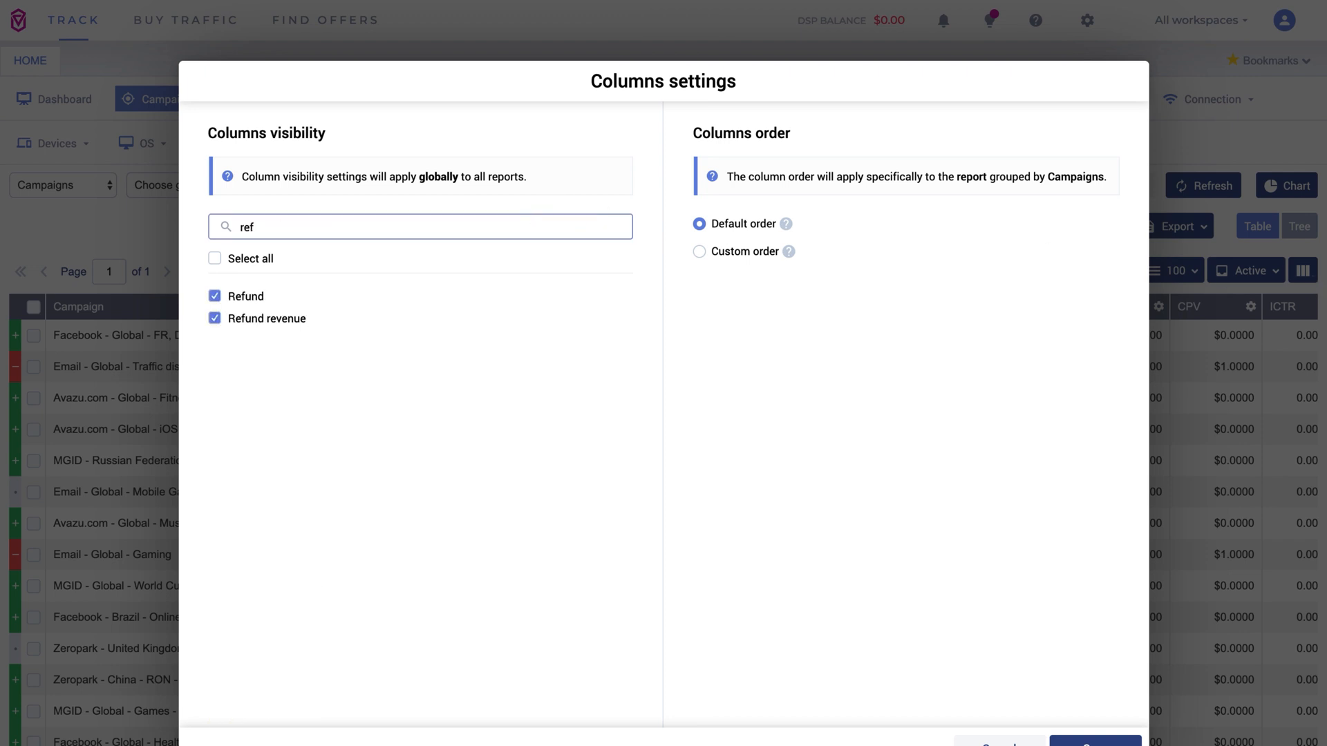